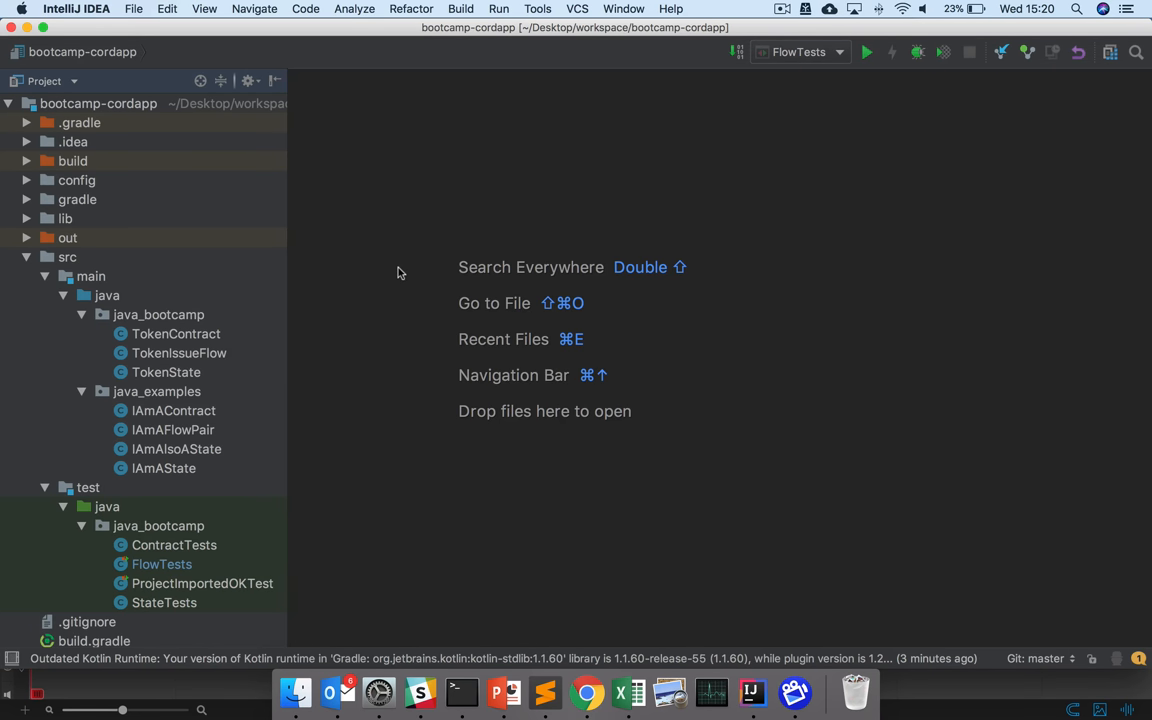
mouse_move(200, 599)
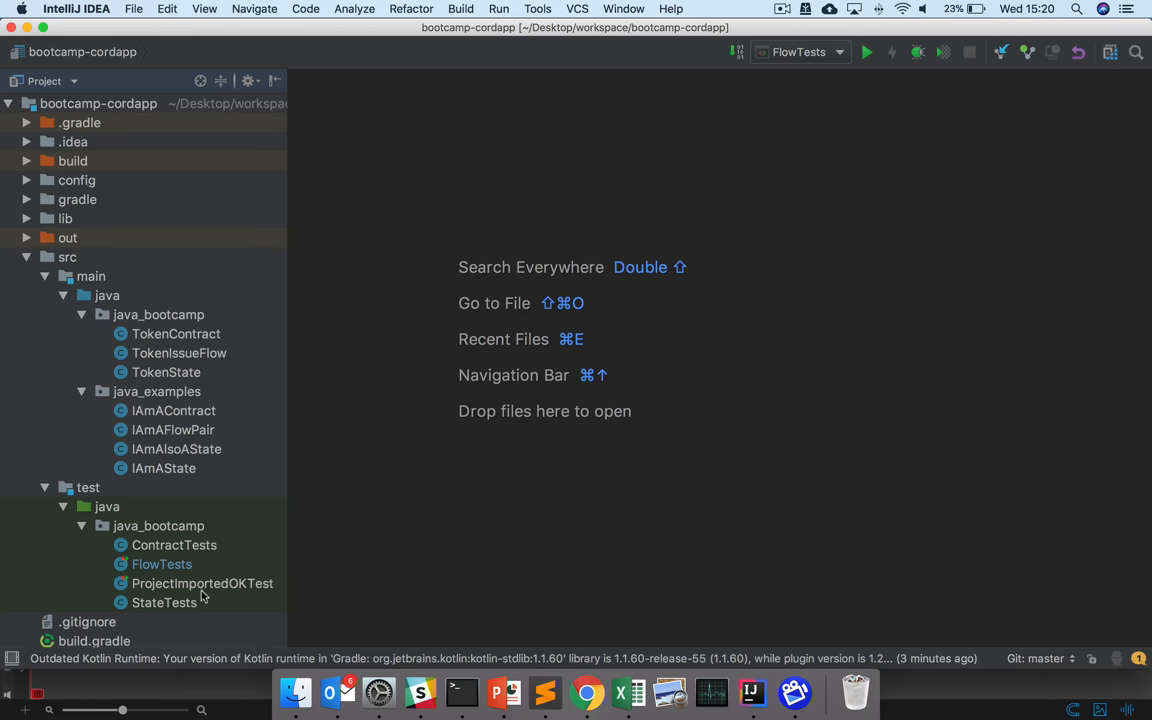
Open StateTests.java and the empty TokenState class in editor tabs.
double_click(163, 602)
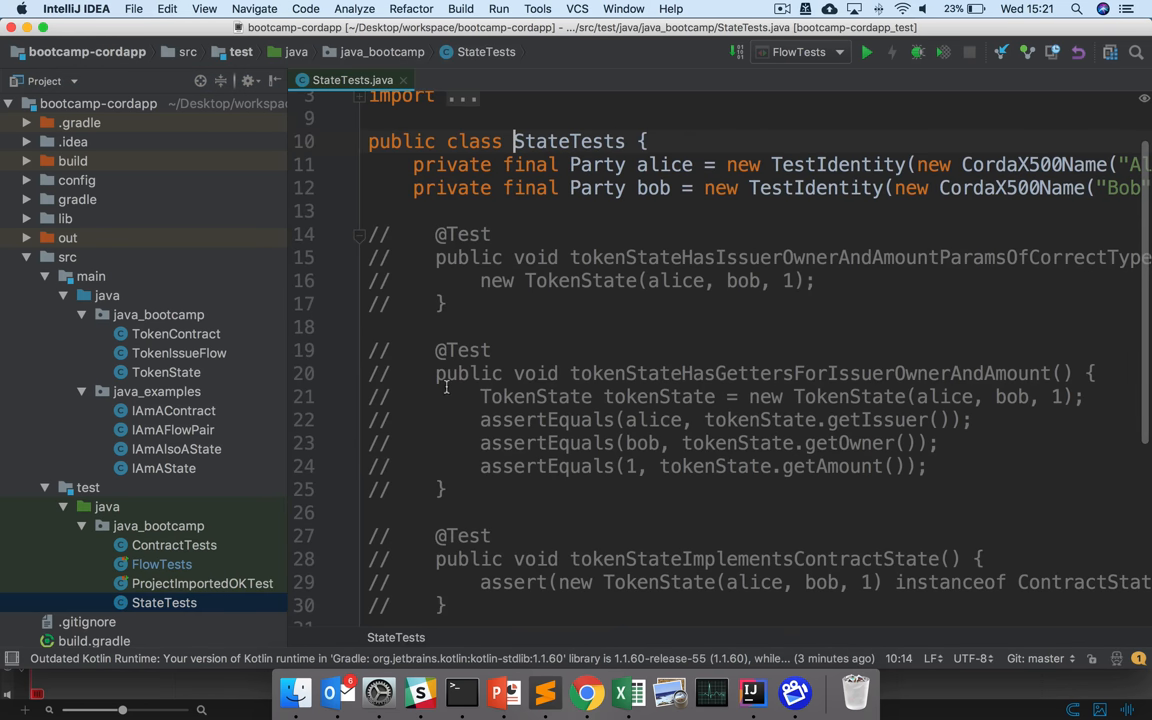
double_click(166, 372)
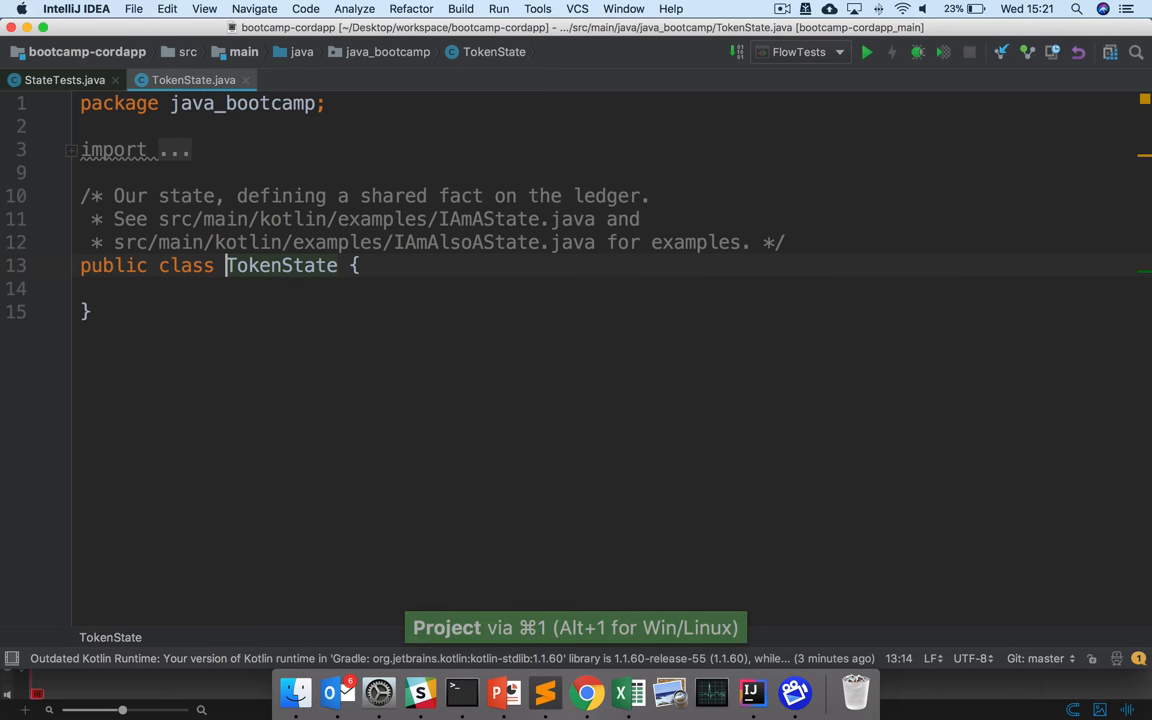
mouse_move(420, 255)
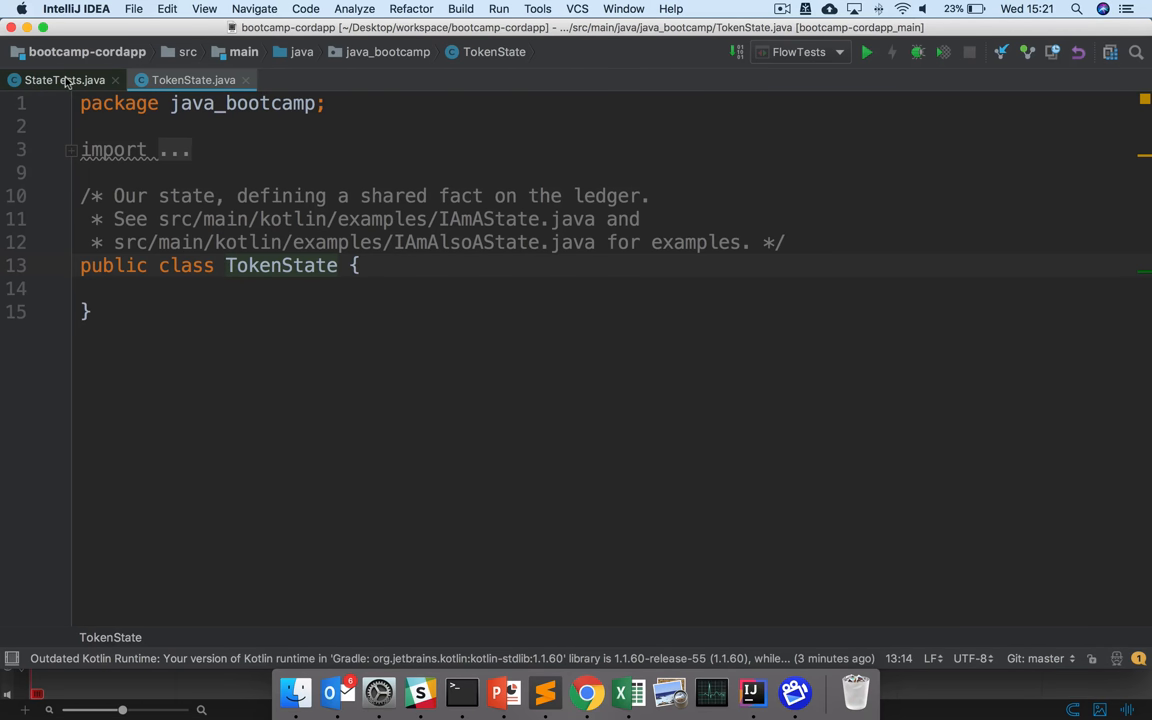
Uncomment the first StateTests test, which constructs TokenState with alice, bob and 1.
click(56, 81)
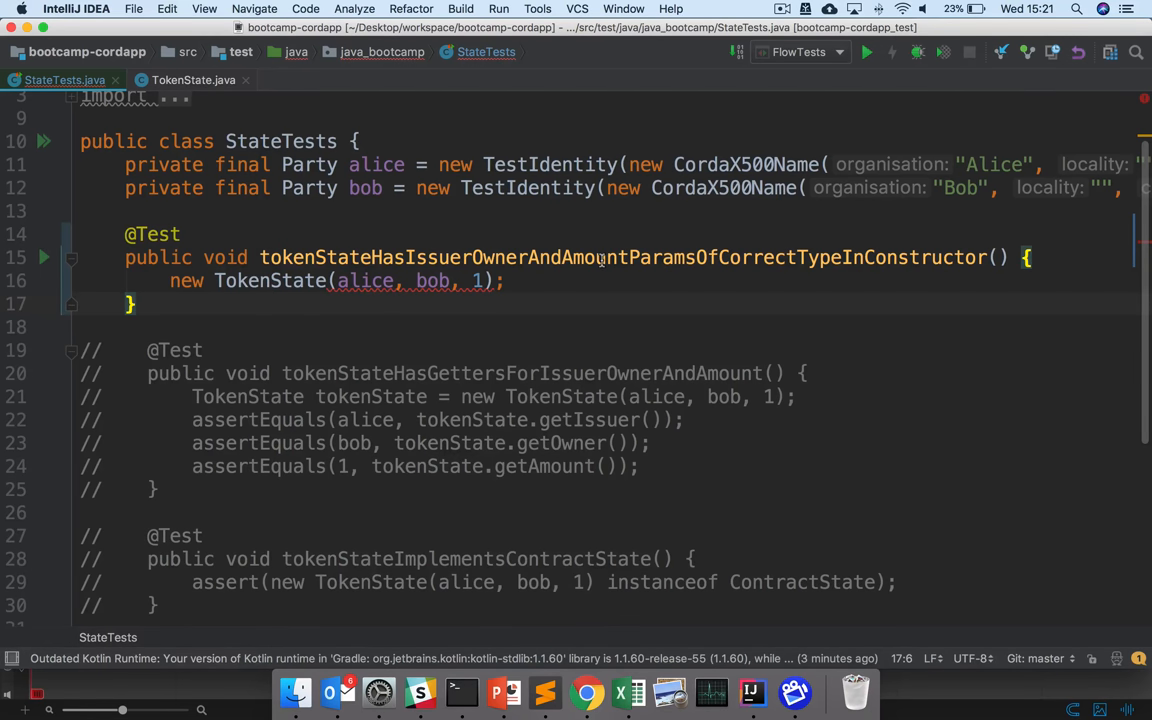
mouse_move(410, 291)
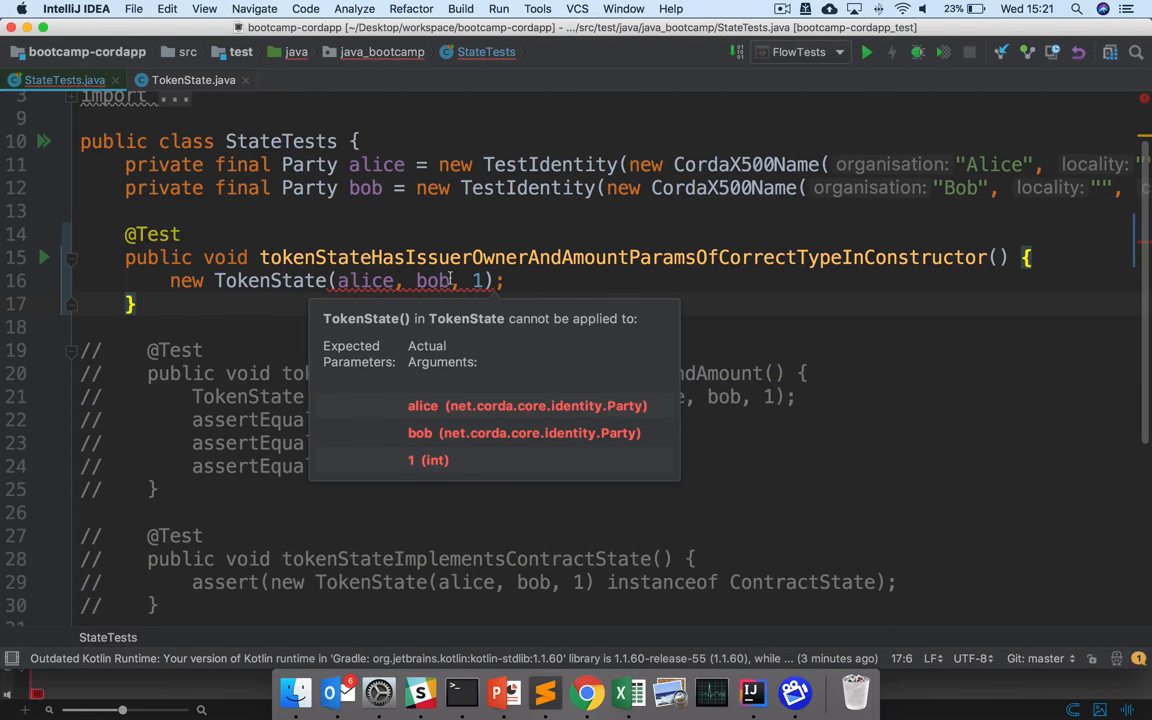
mouse_move(410, 243)
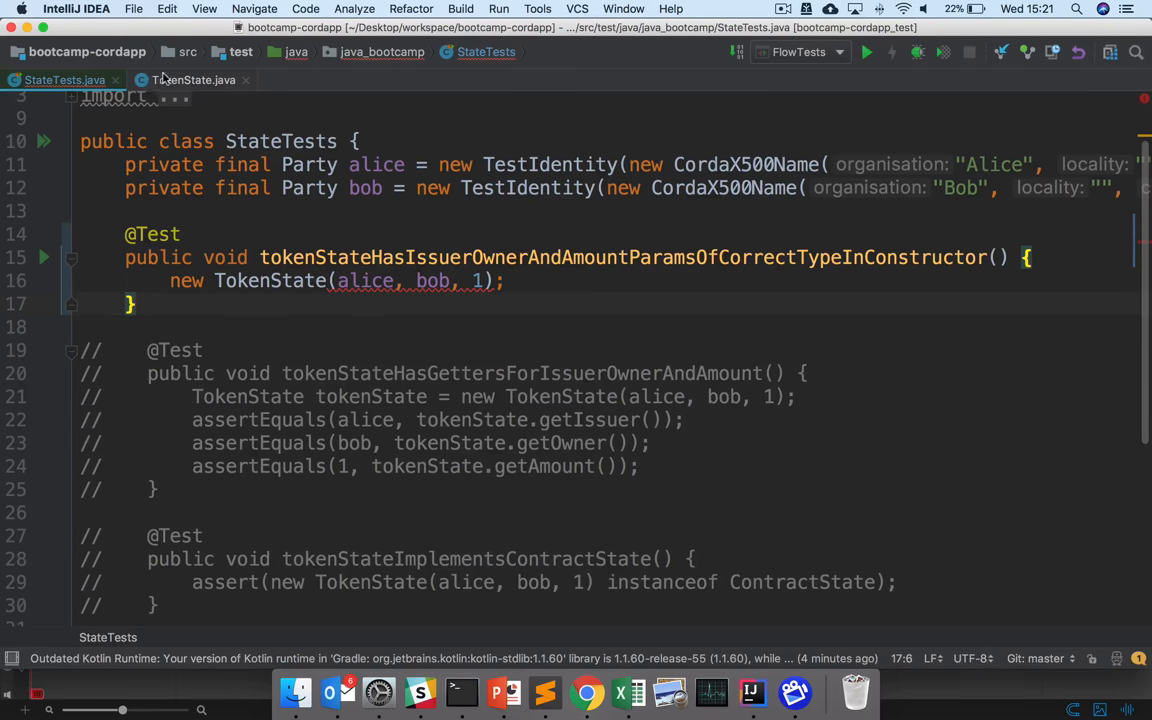
Add a public TokenState constructor taking Party owner, Party issuer and int amount.
click(193, 80)
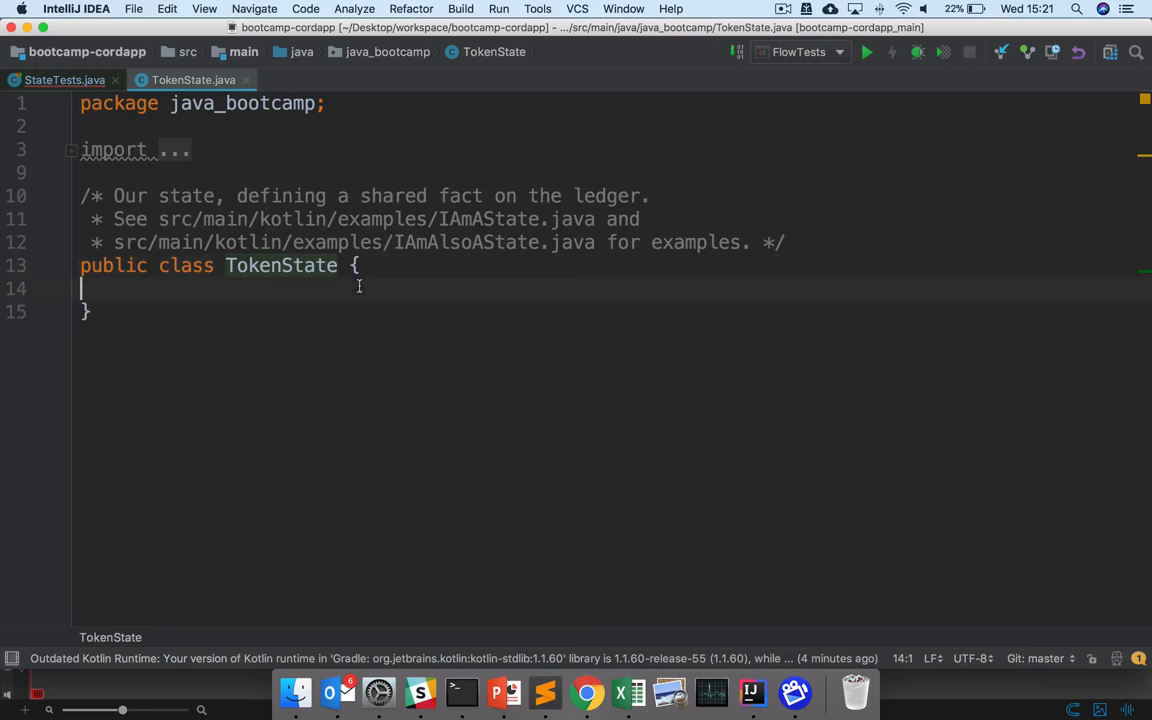
text(publ)
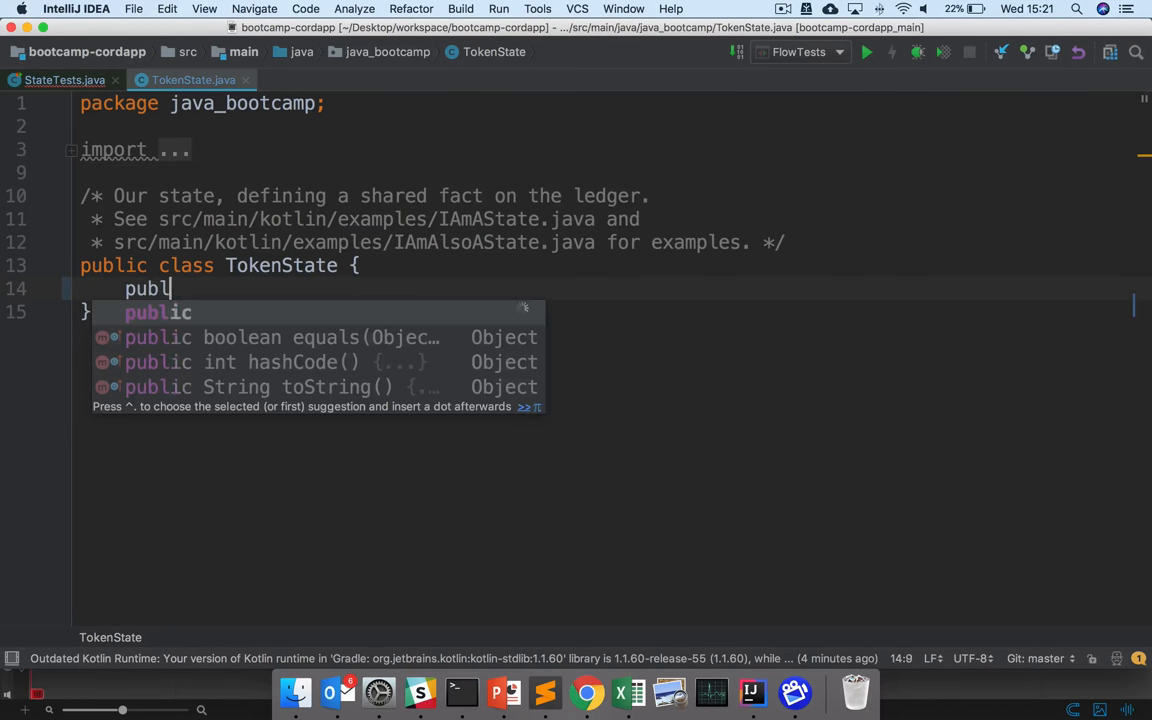
text(ic TokenState(owne)
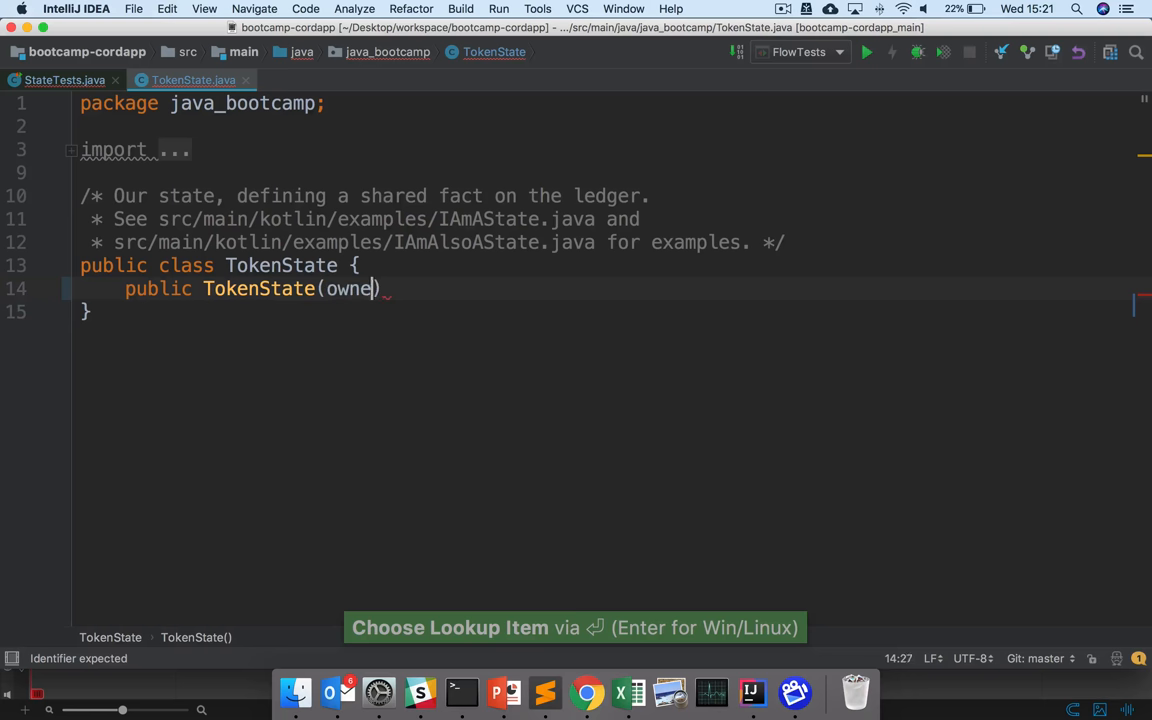
text(r)
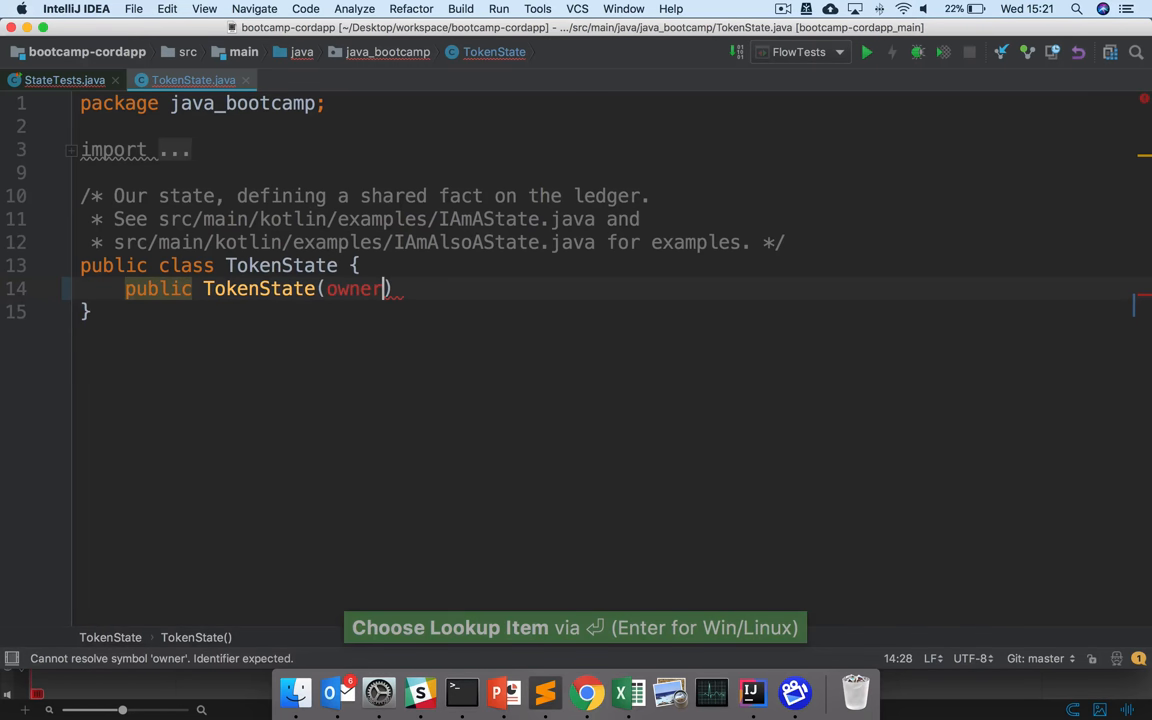
text(: Party)
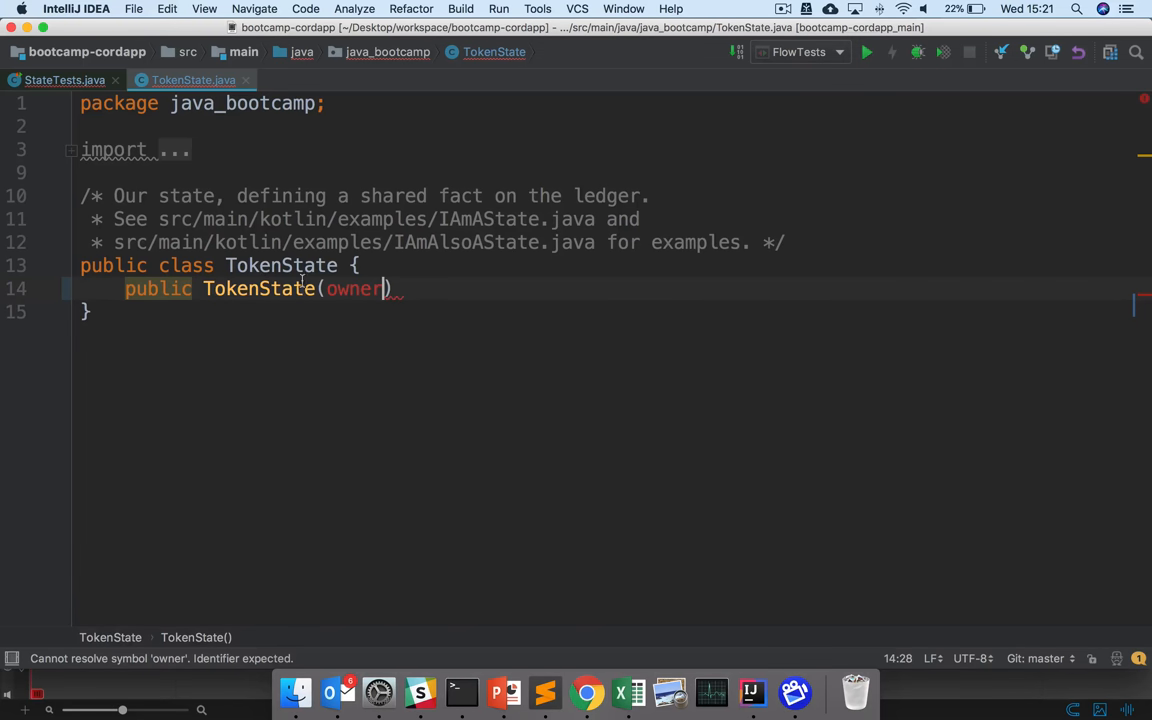
text(Party)
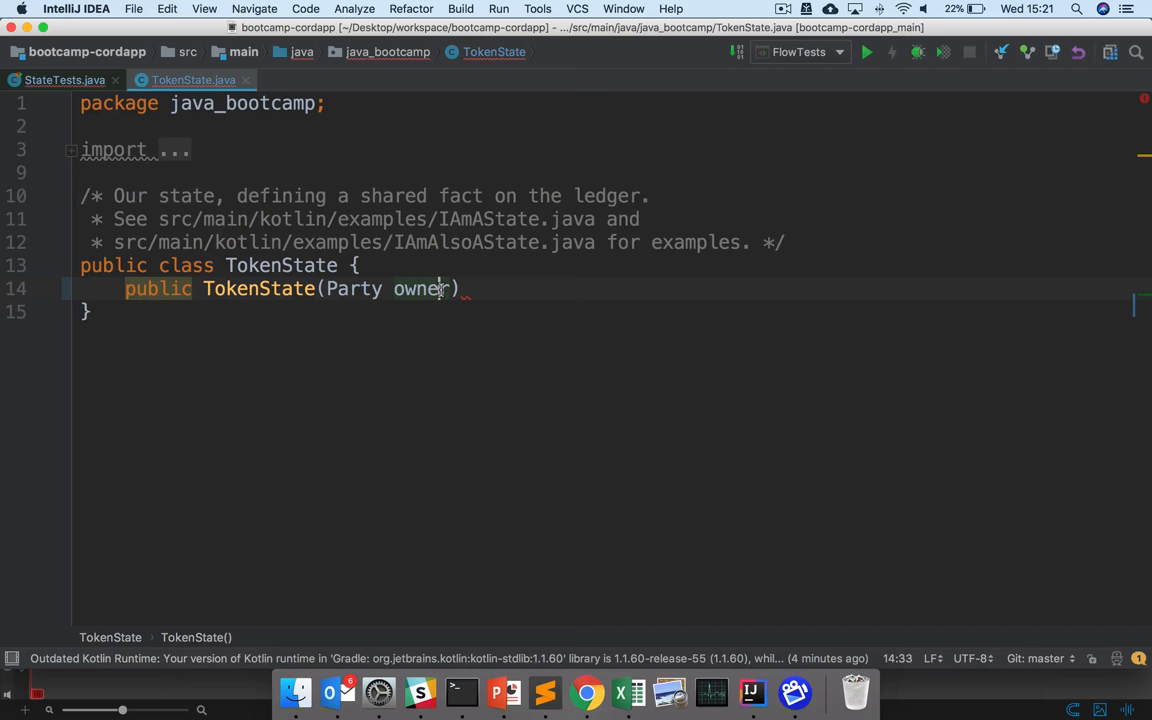
text(, Party issu)
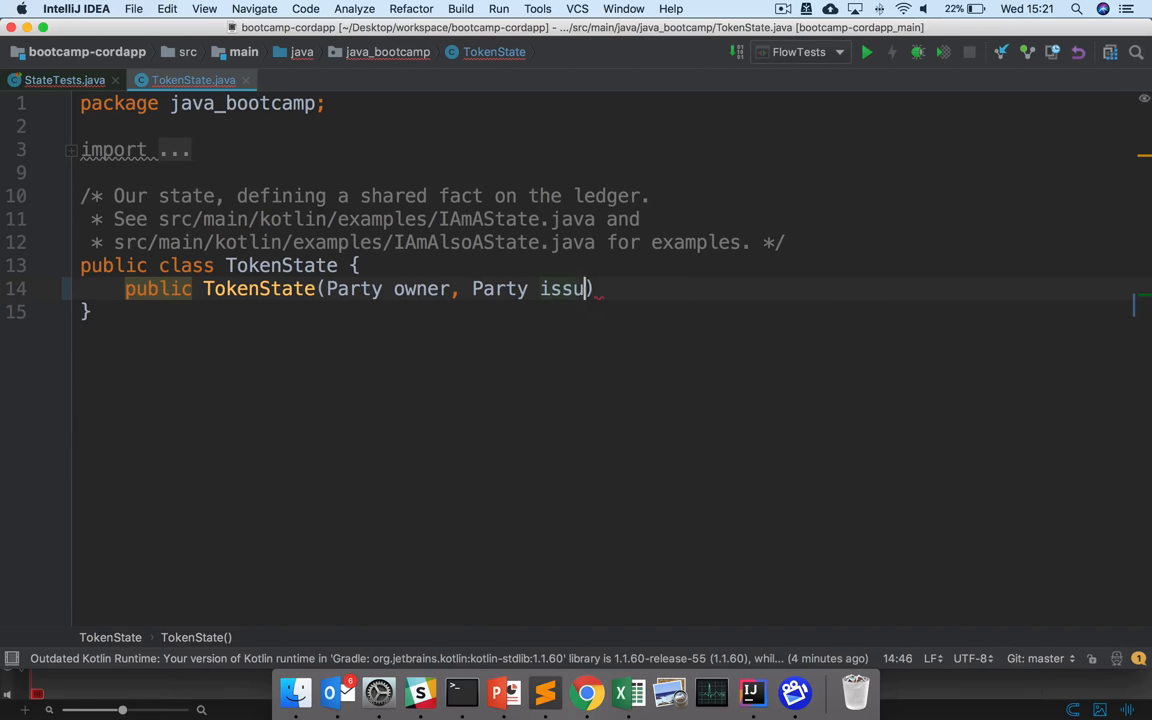
text(er,)
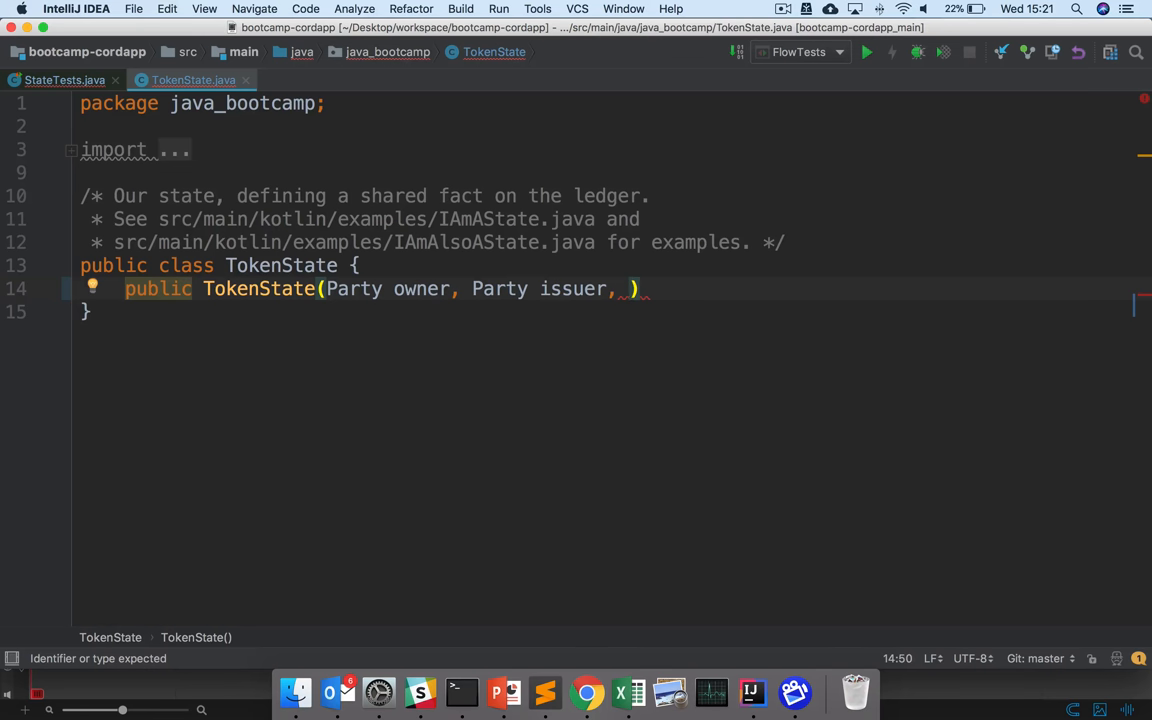
text(int amio)
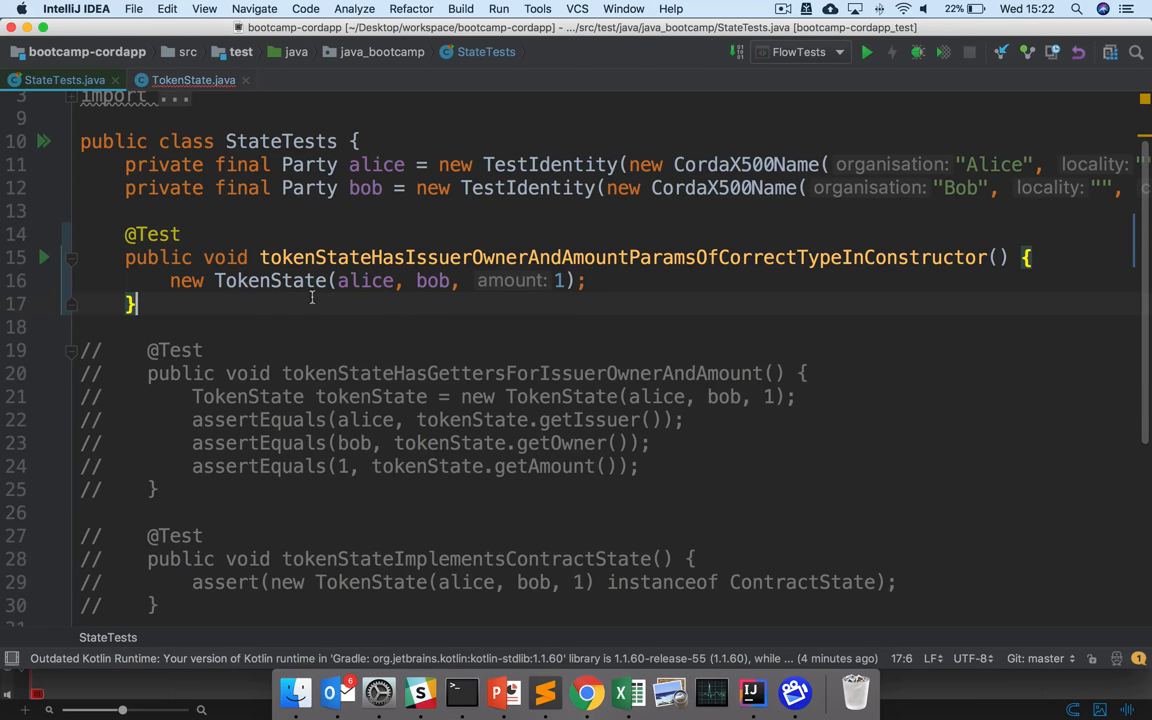
Move 'Party issuer,' before owner and give the constructor an empty body.
click(185, 80)
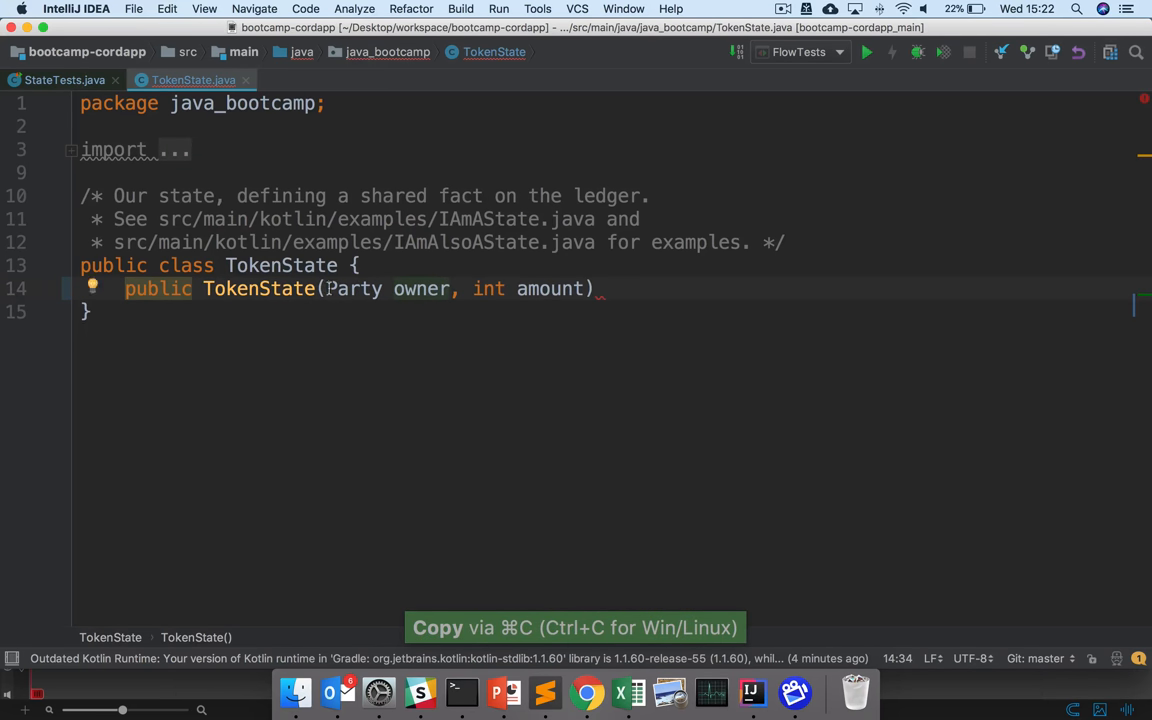
text(Party issuer, Party)
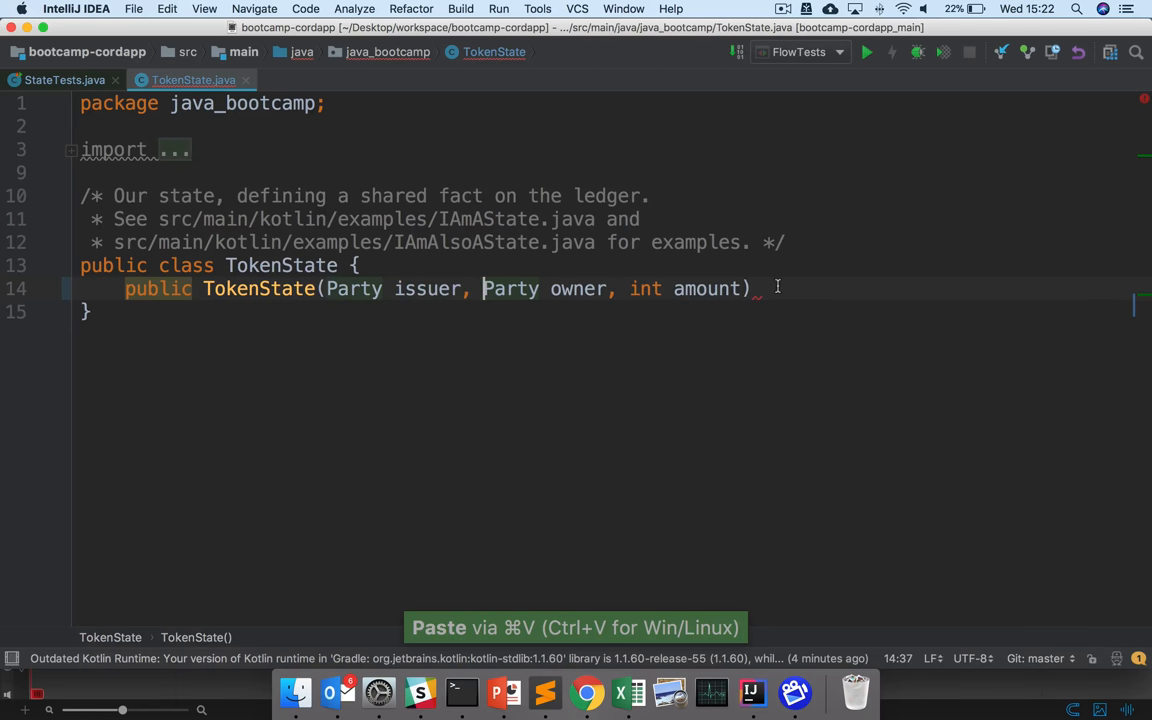
text({)
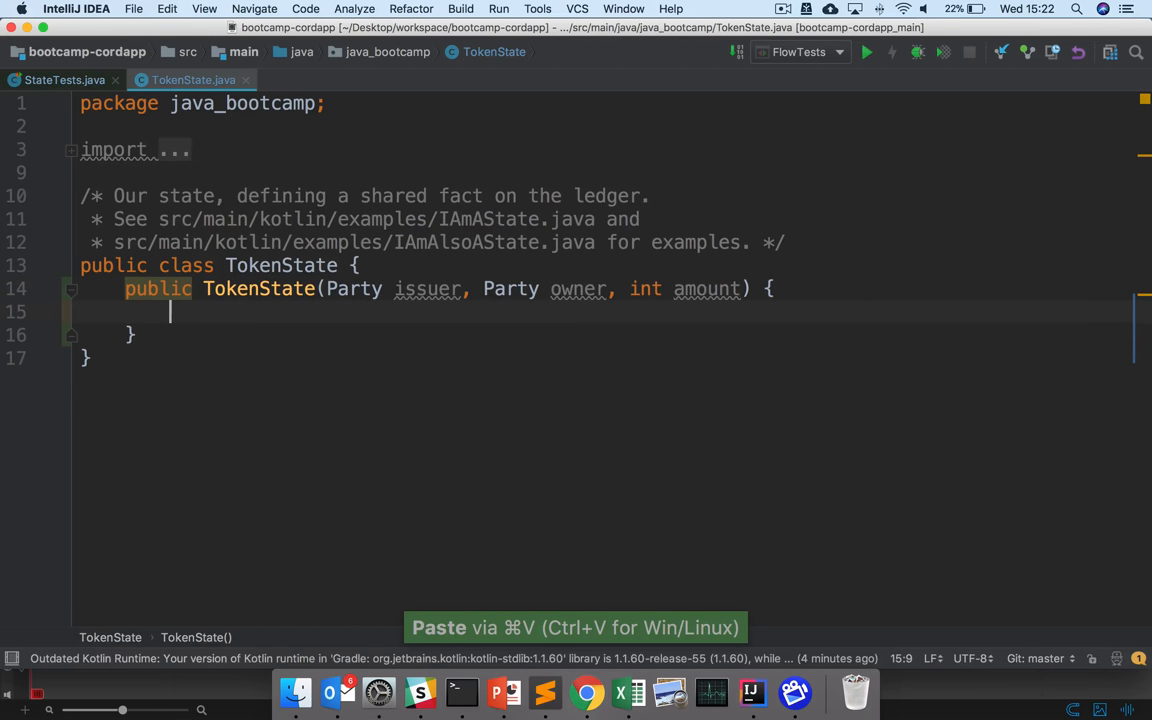
Assign this.issuer, this.owner and this.amount from the constructor parameters.
text(this.)
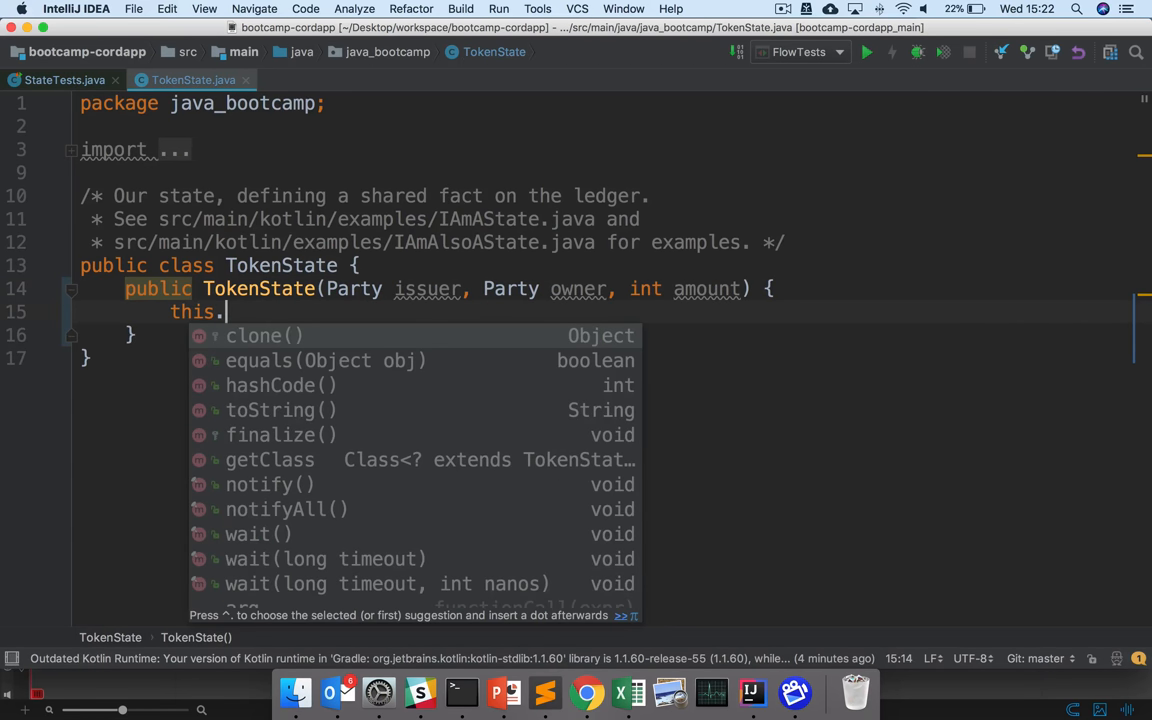
text(issuer = issuer;)
text(this)
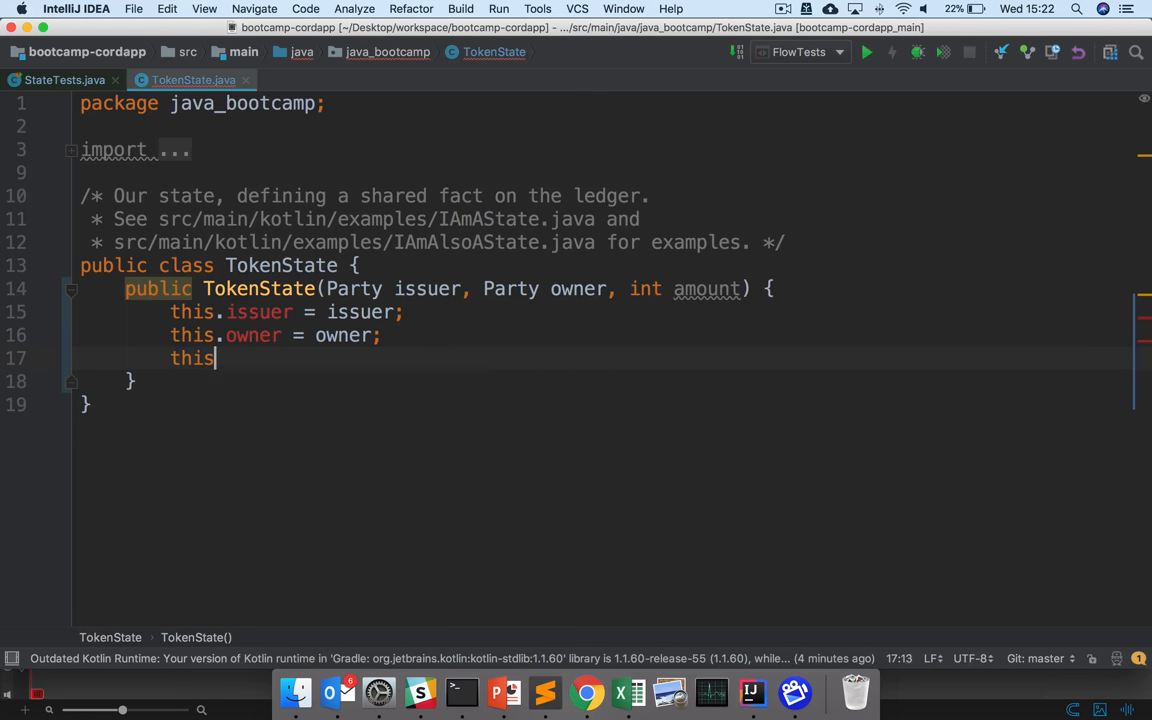
text(.amount)
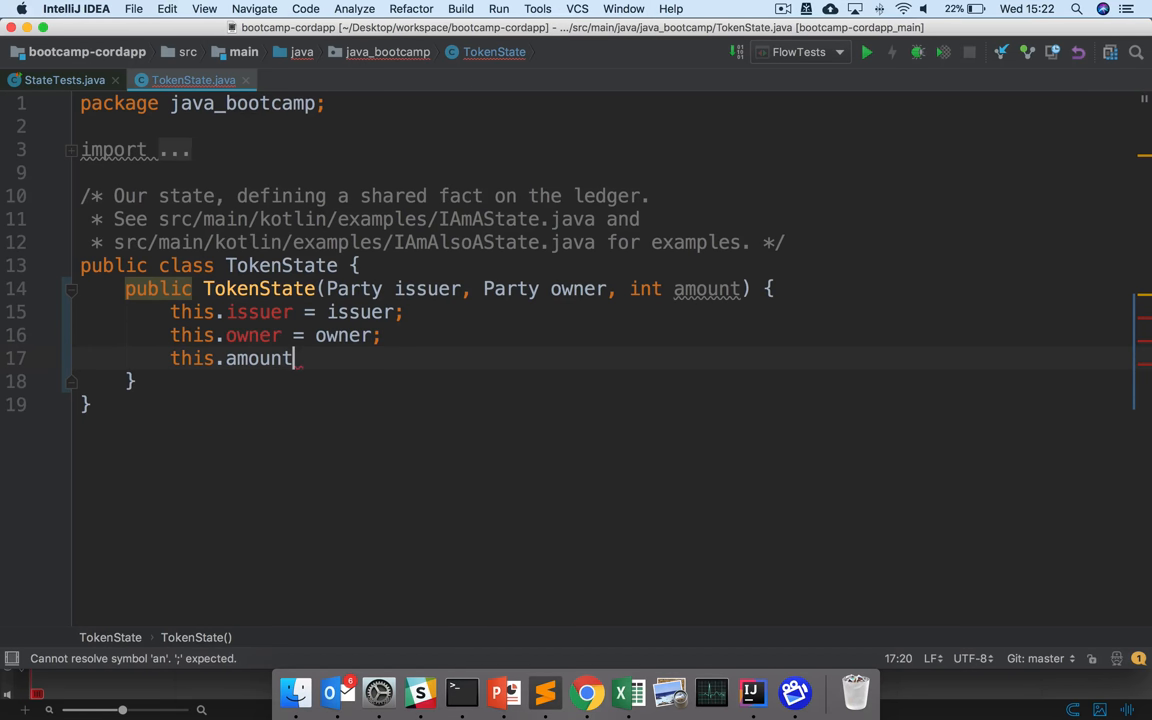
text(= amount;)
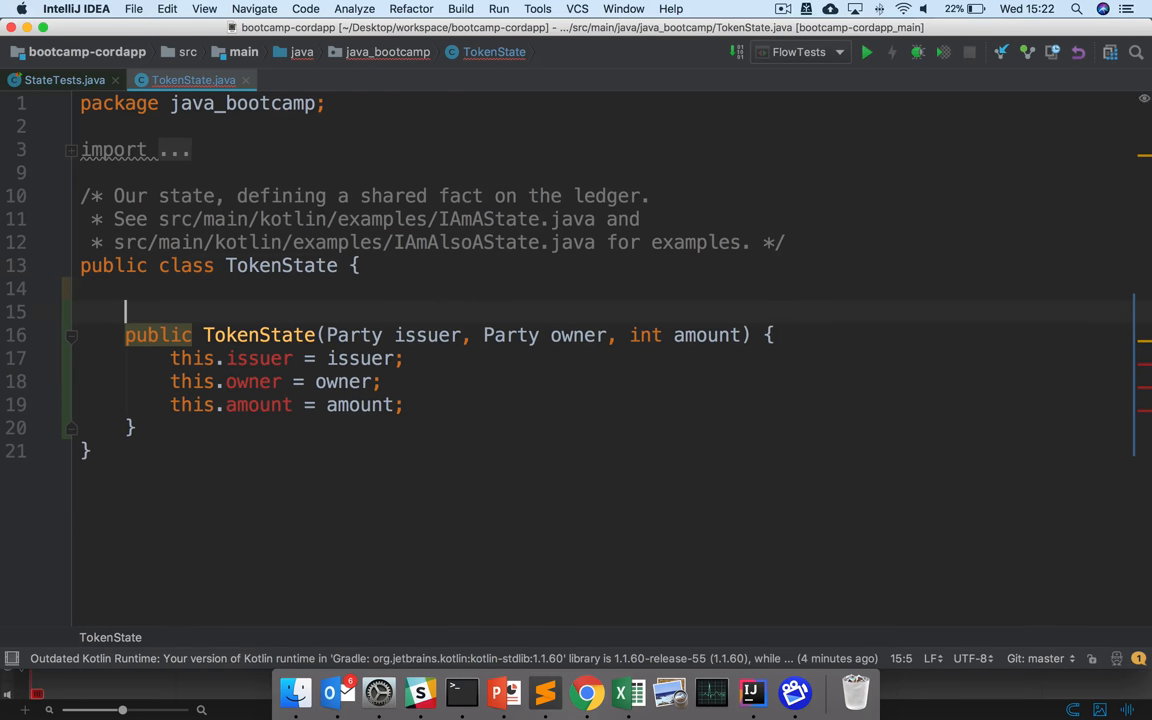
Declare private Party issuer, Party owner and int amount fields, then run the constructor test.
text(priv)
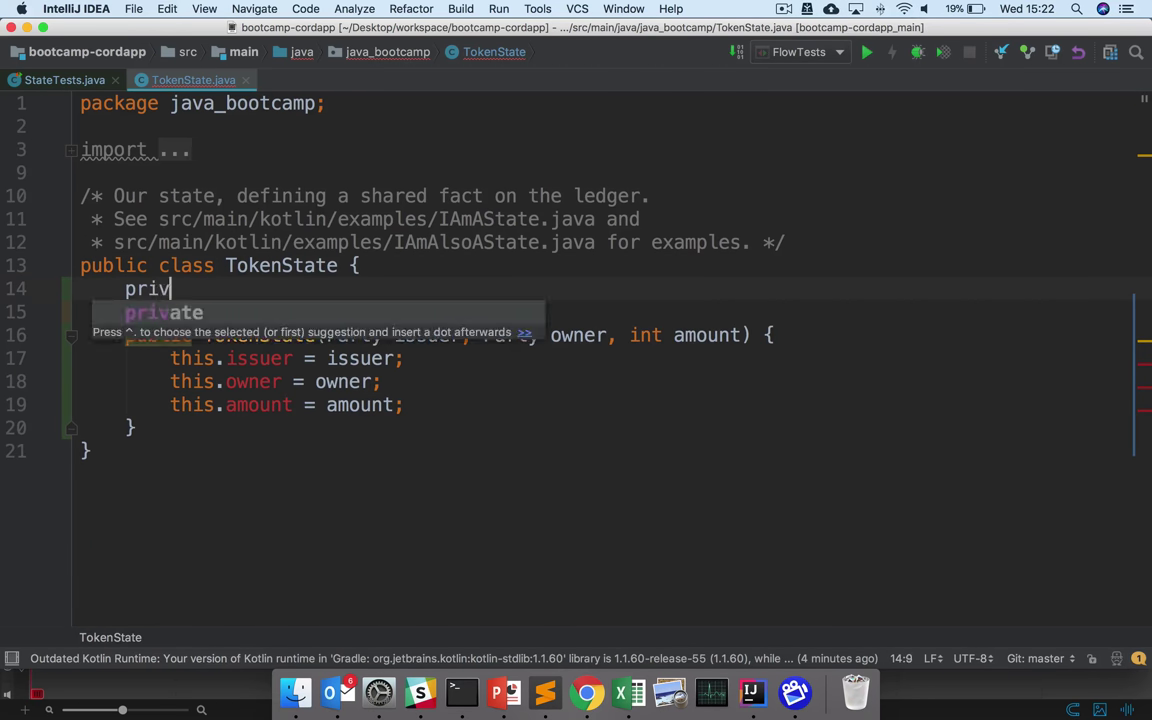
text(ate issuer)
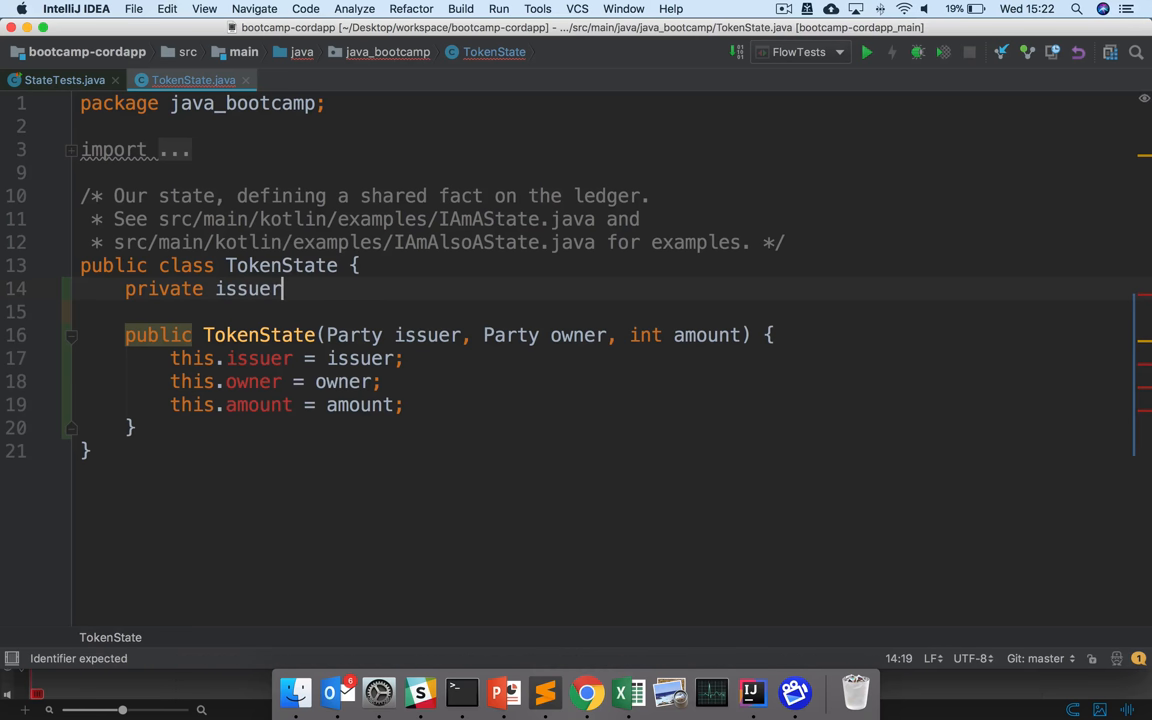
text(;)
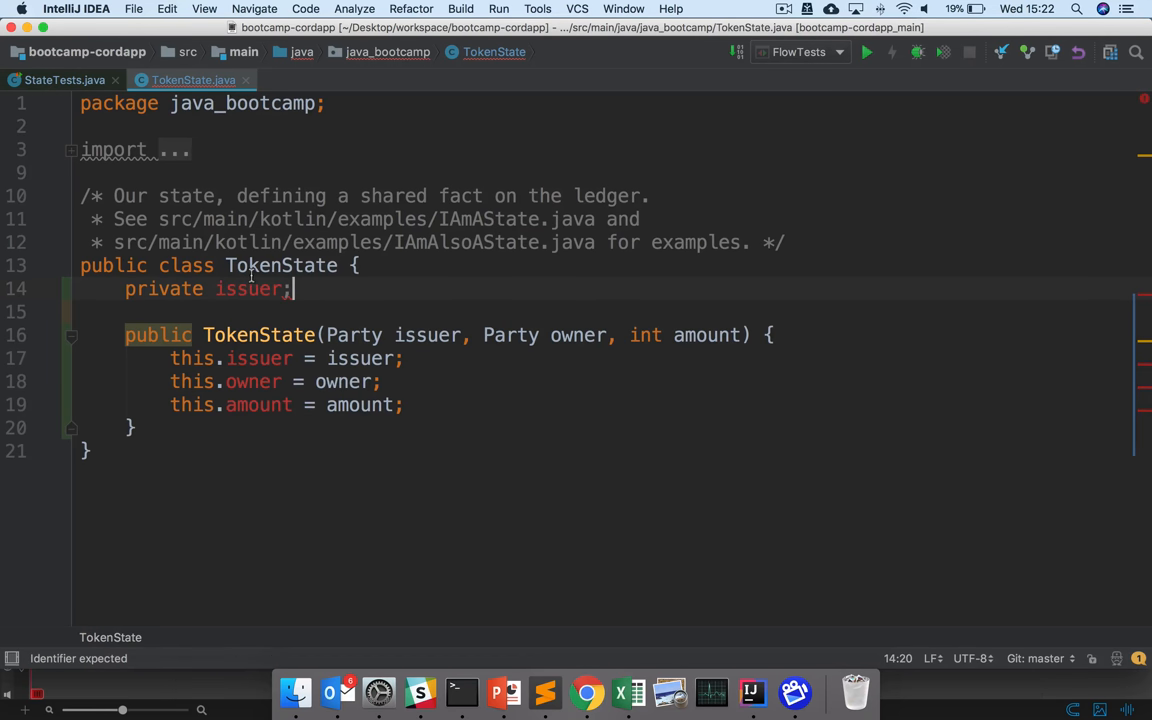
text(Party)
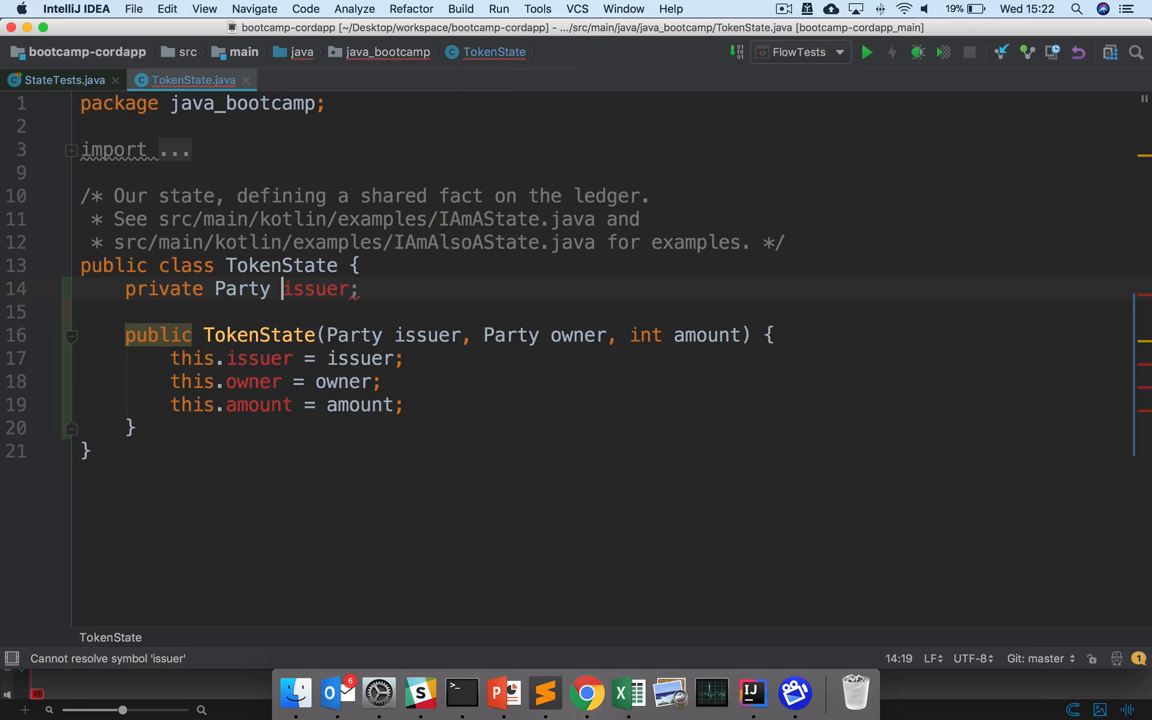
text(priva)
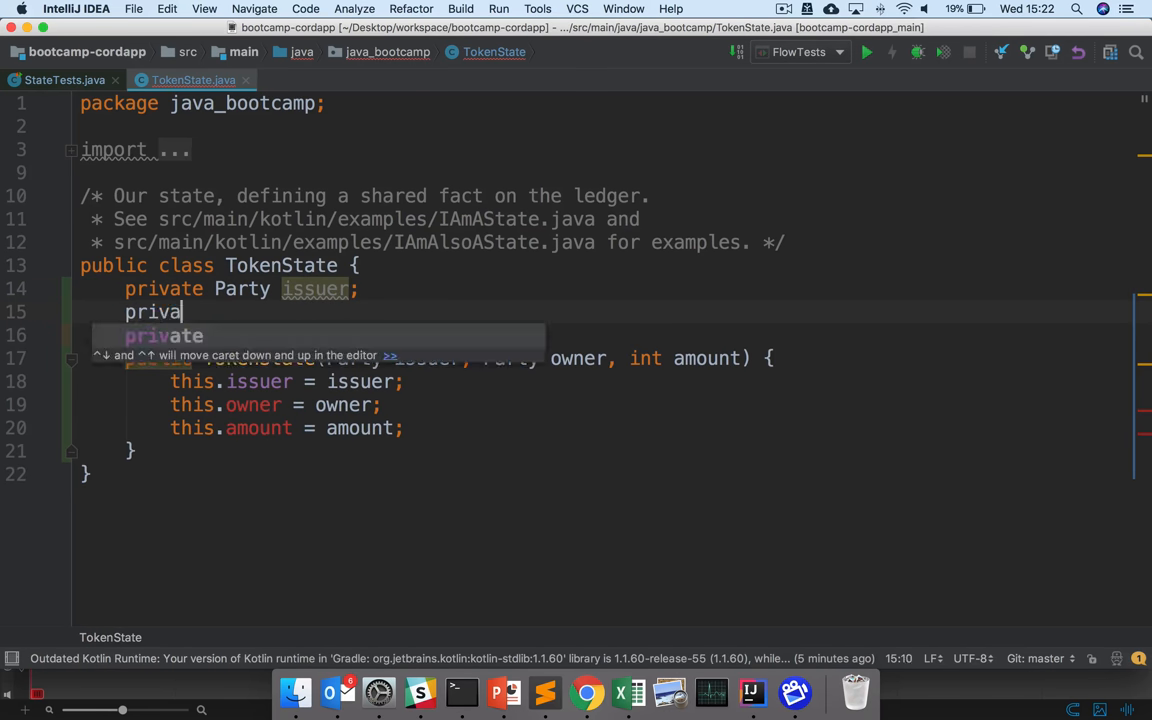
text(te Party ow)
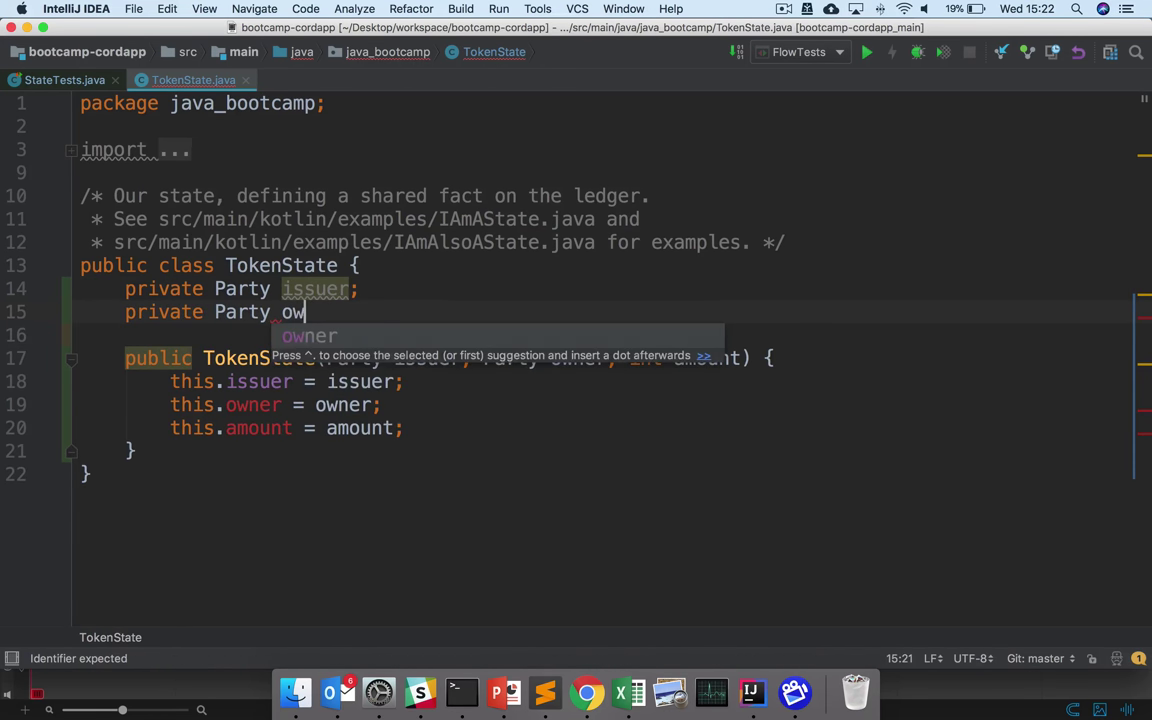
text(owner;)
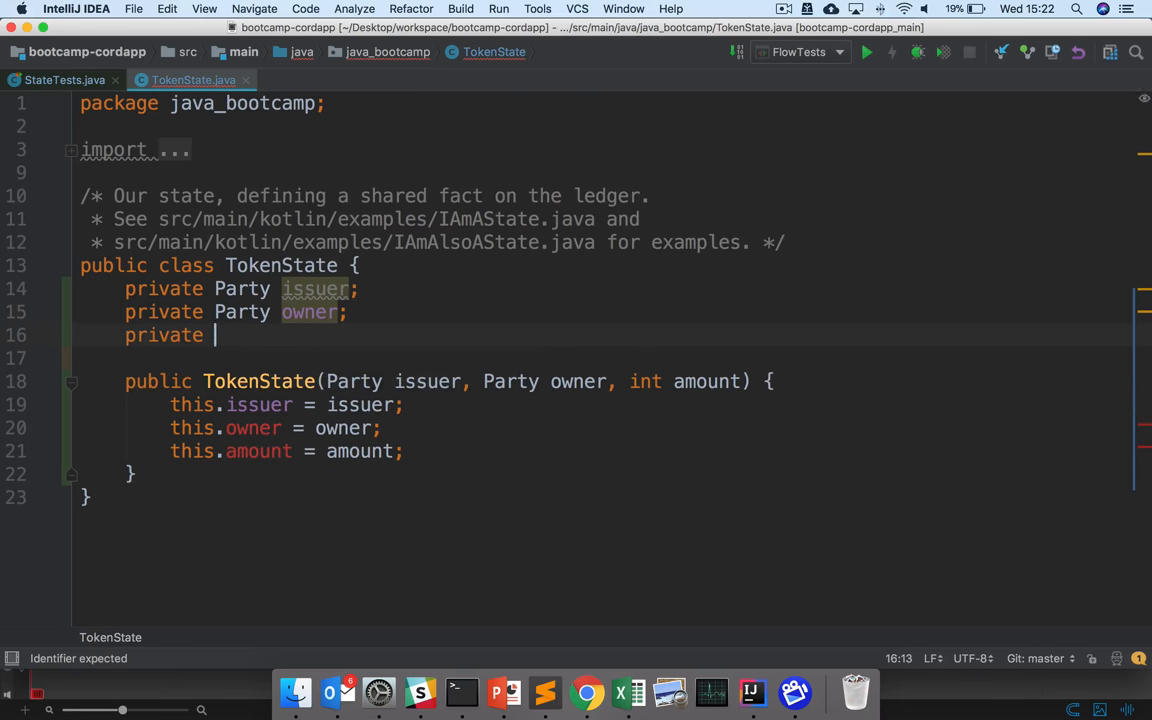
text(int amount;)
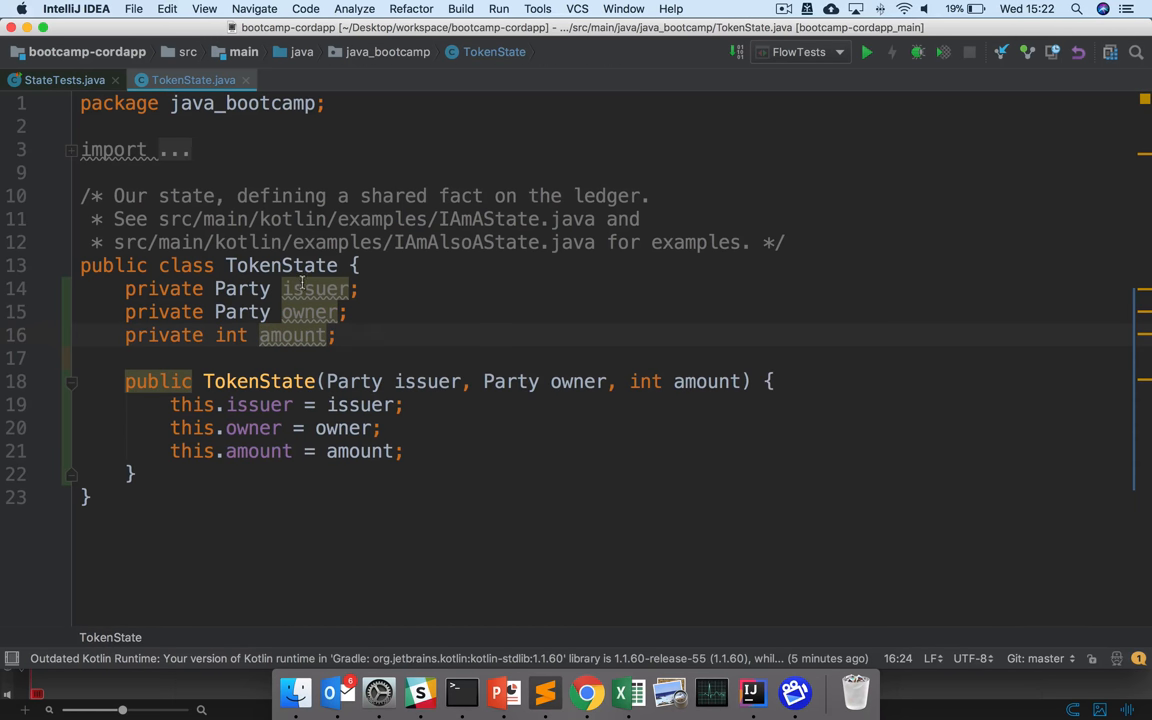
click(62, 80)
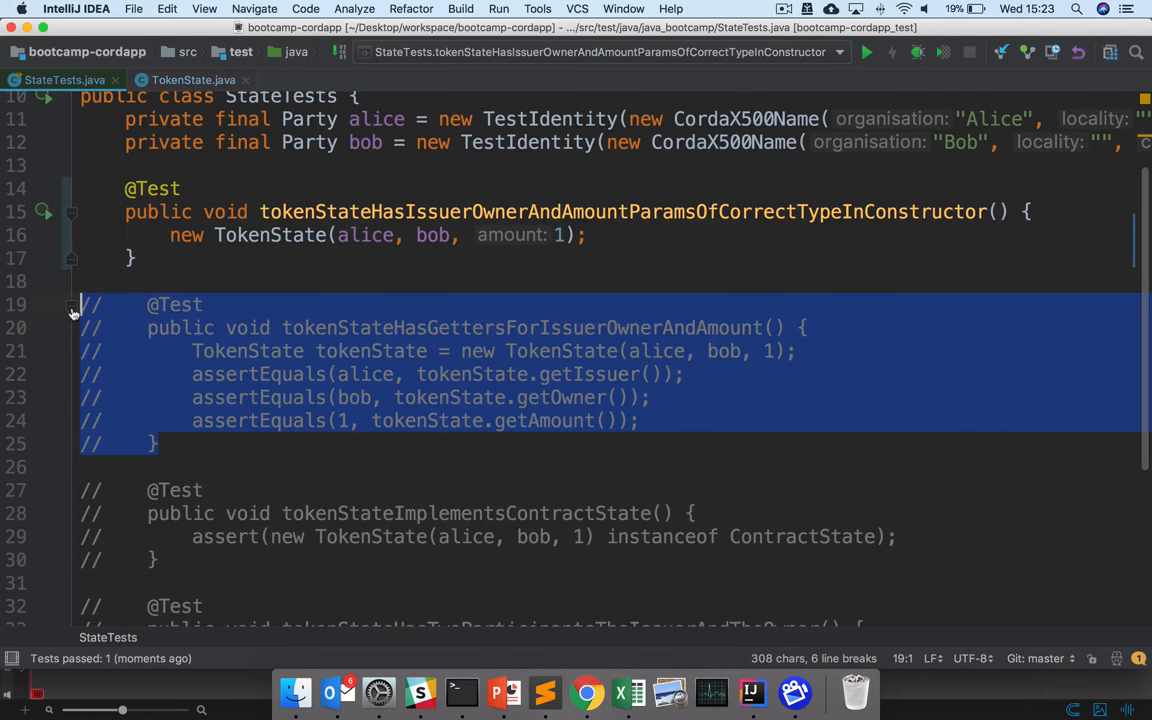
Uncomment the issuer, owner and amount getters test with Cmd+/.
key(cmd+/)
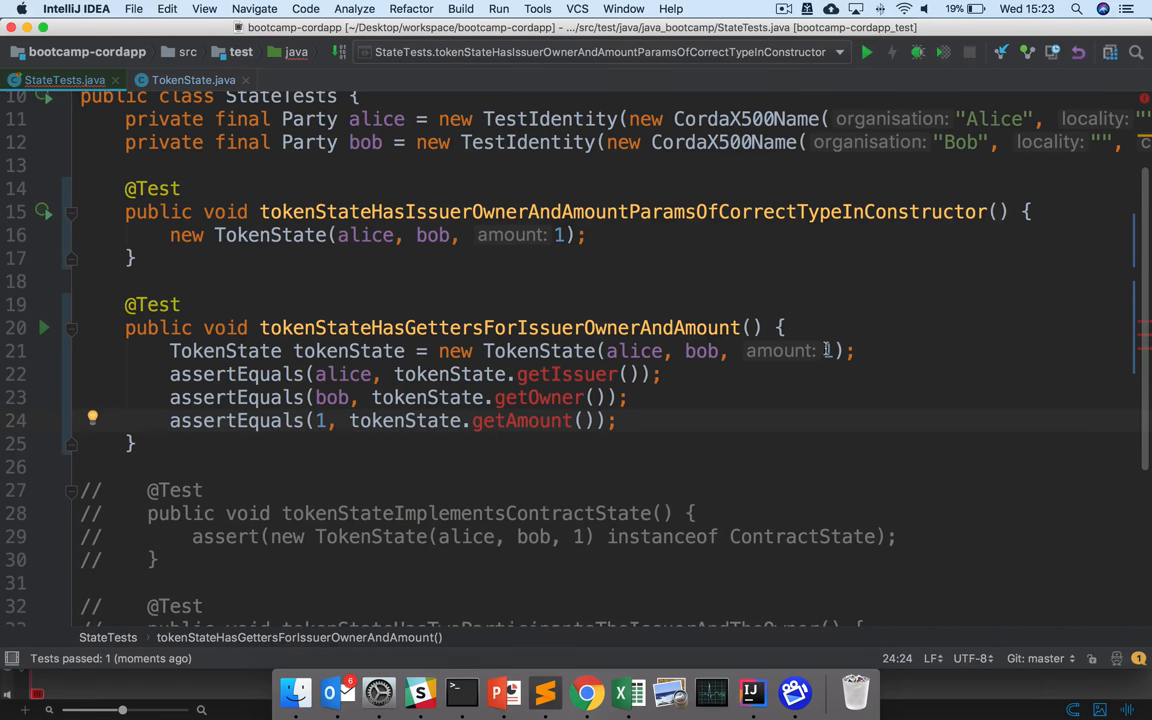
mouse_move(567, 374)
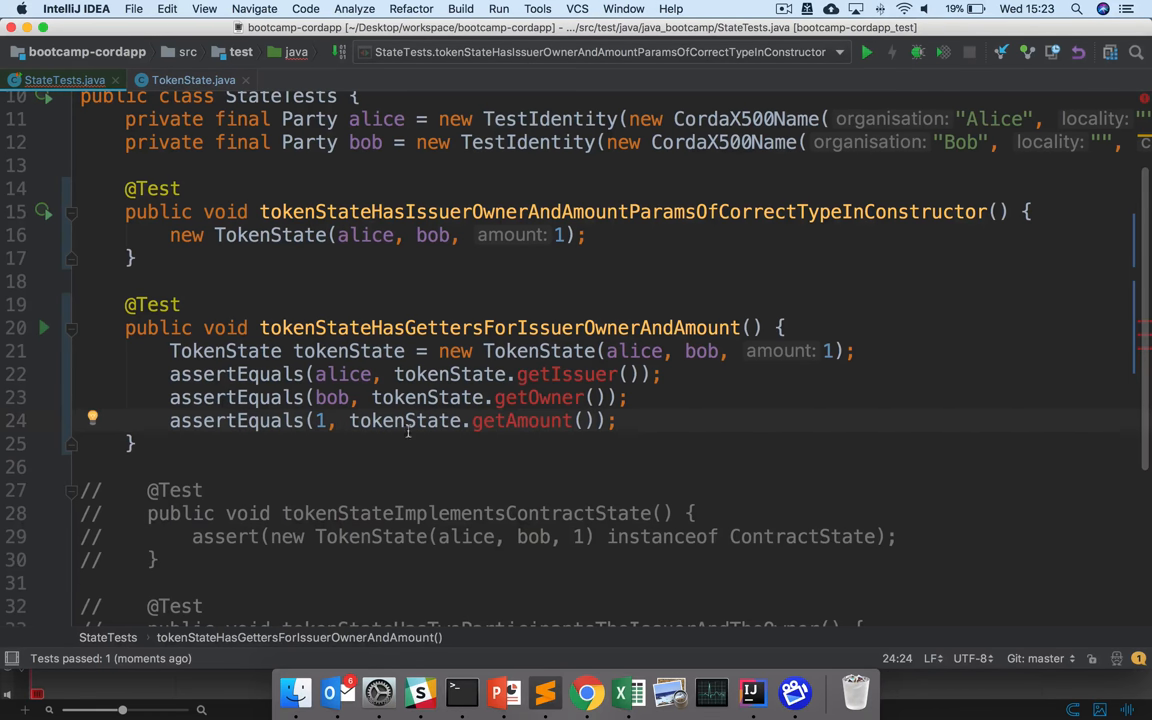
Add getIssuer, getOwner and getAmount to TokenState, then uncomment the ContractState test.
click(194, 79)
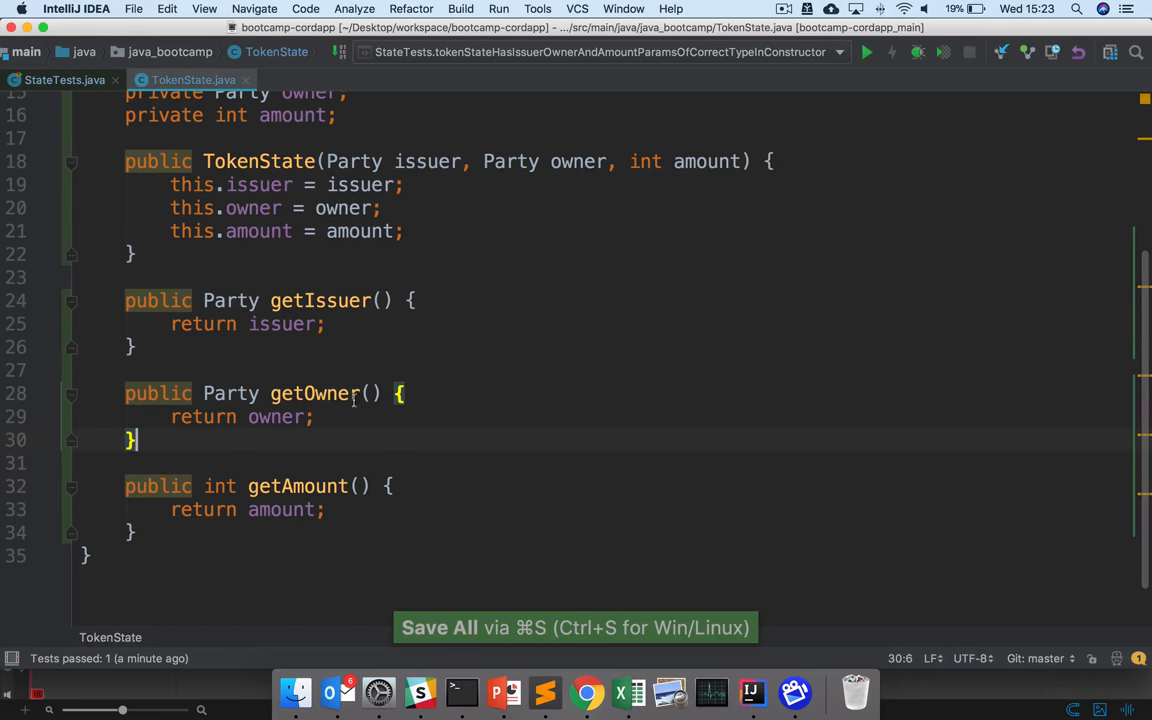
click(63, 79)
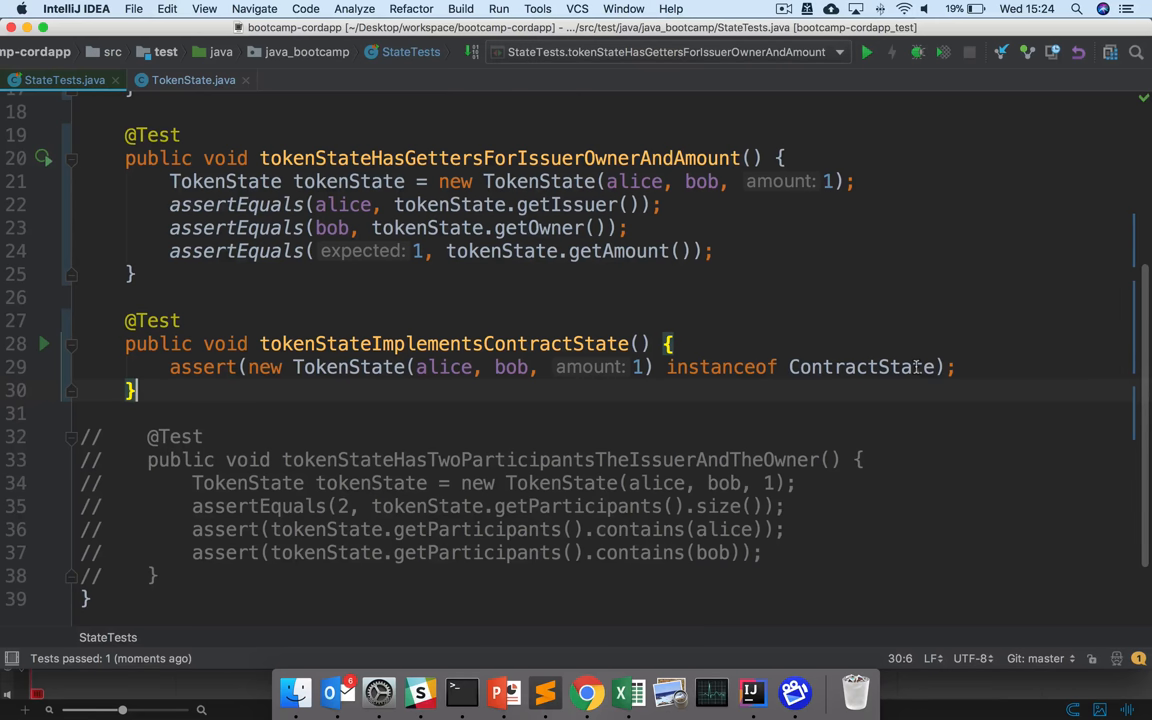
mouse_move(876, 344)
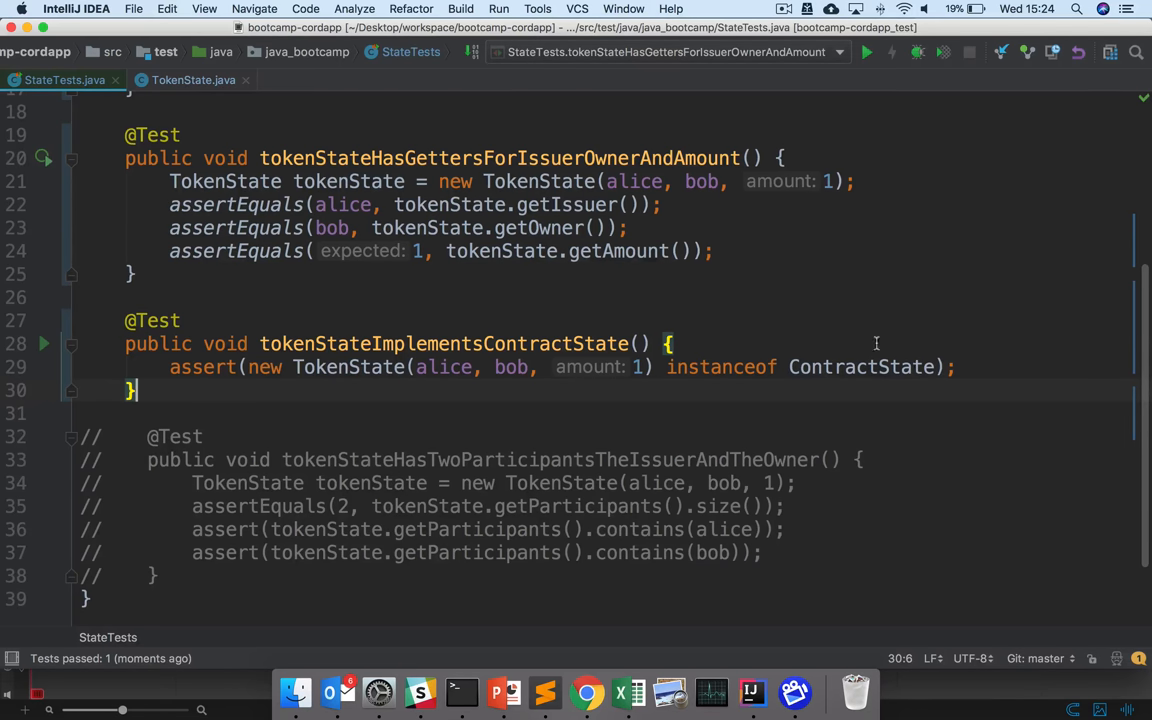
Make TokenState implement ContractState with a getParticipants stub, then uncomment the participants test.
click(168, 79)
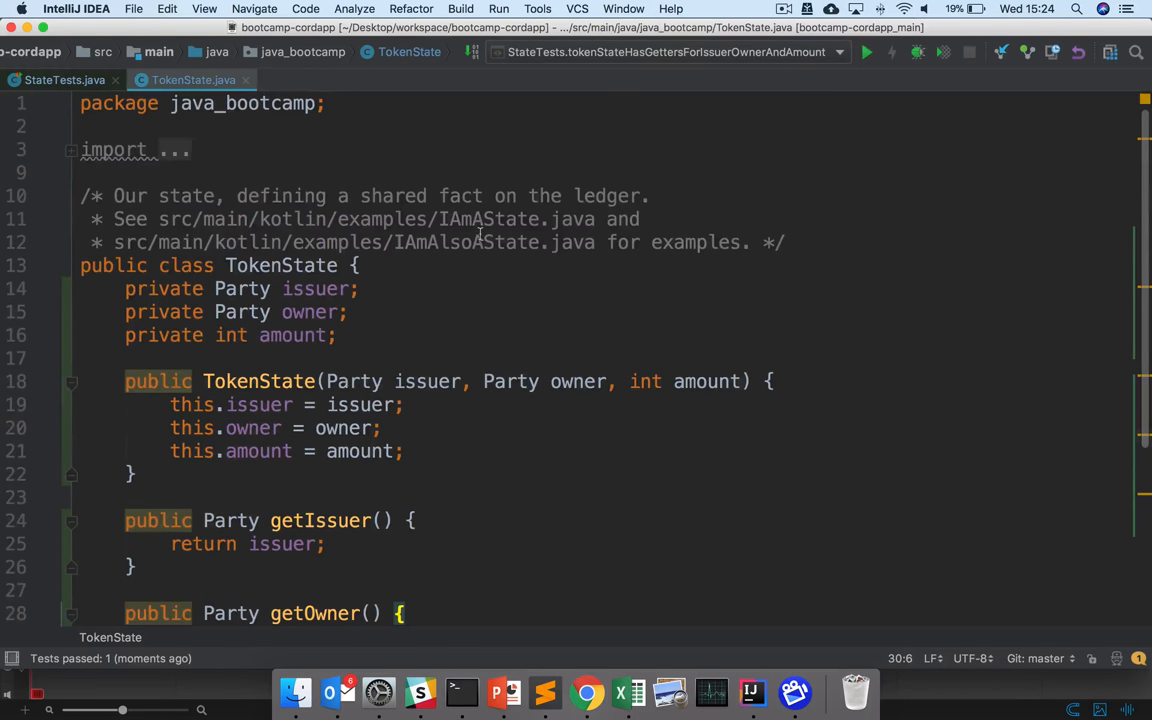
text(implements Contra)
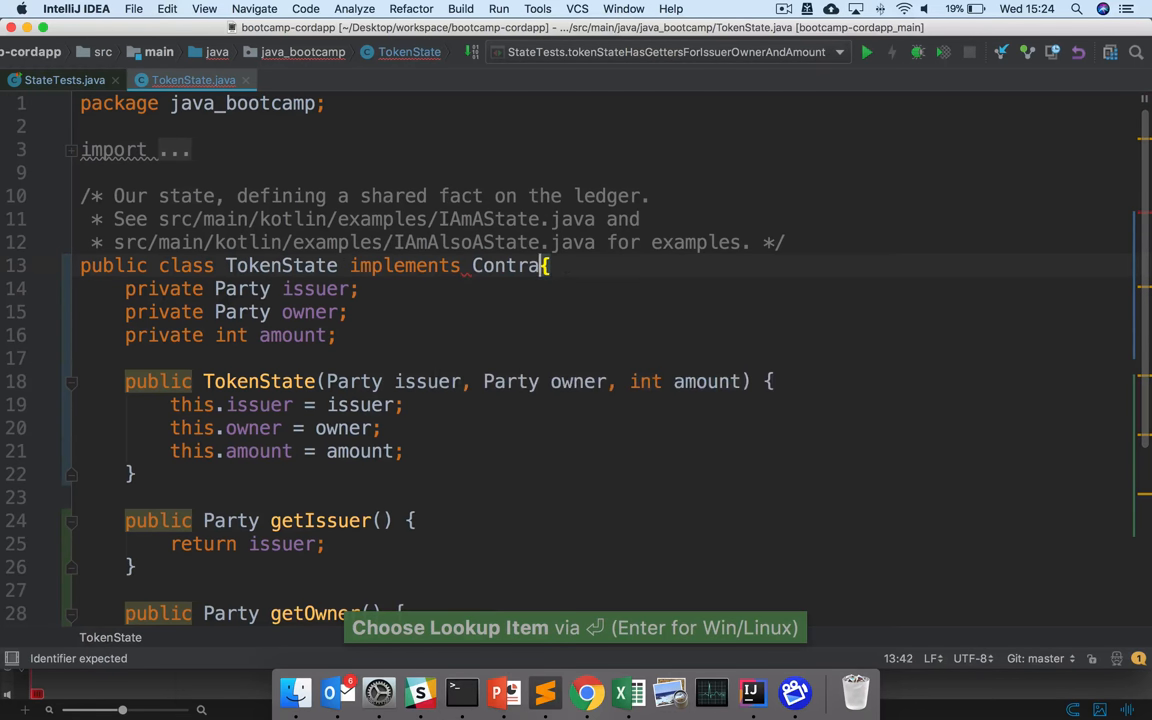
key(Enter)
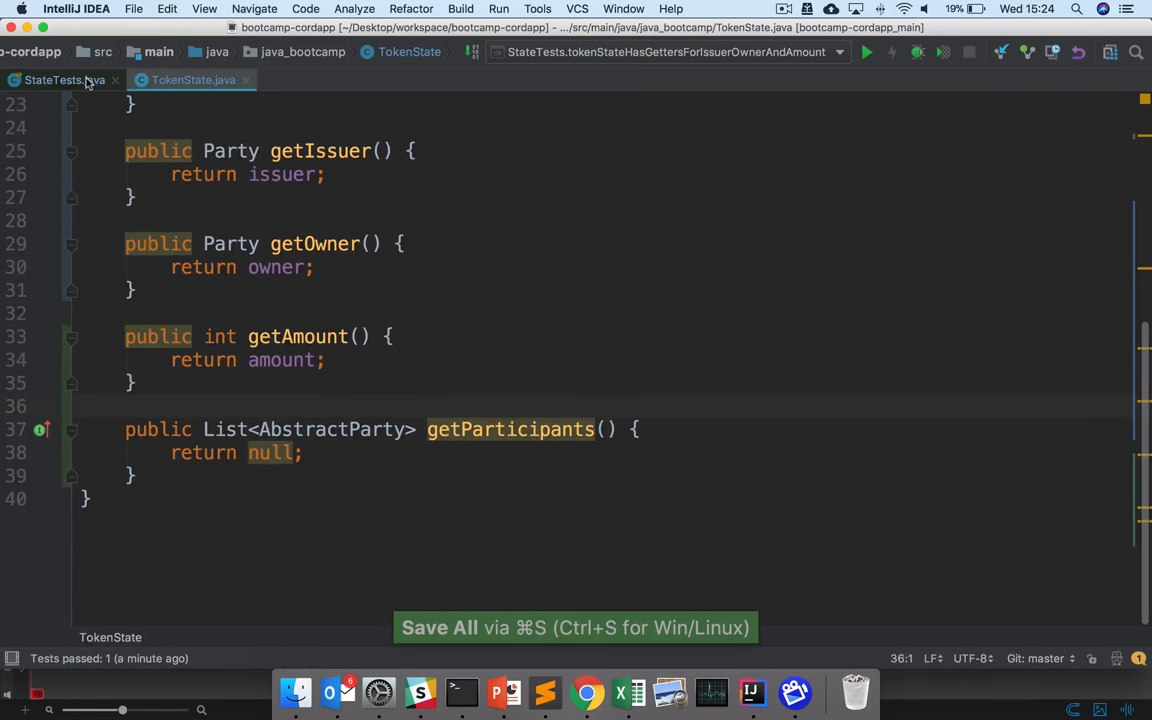
click(55, 80)
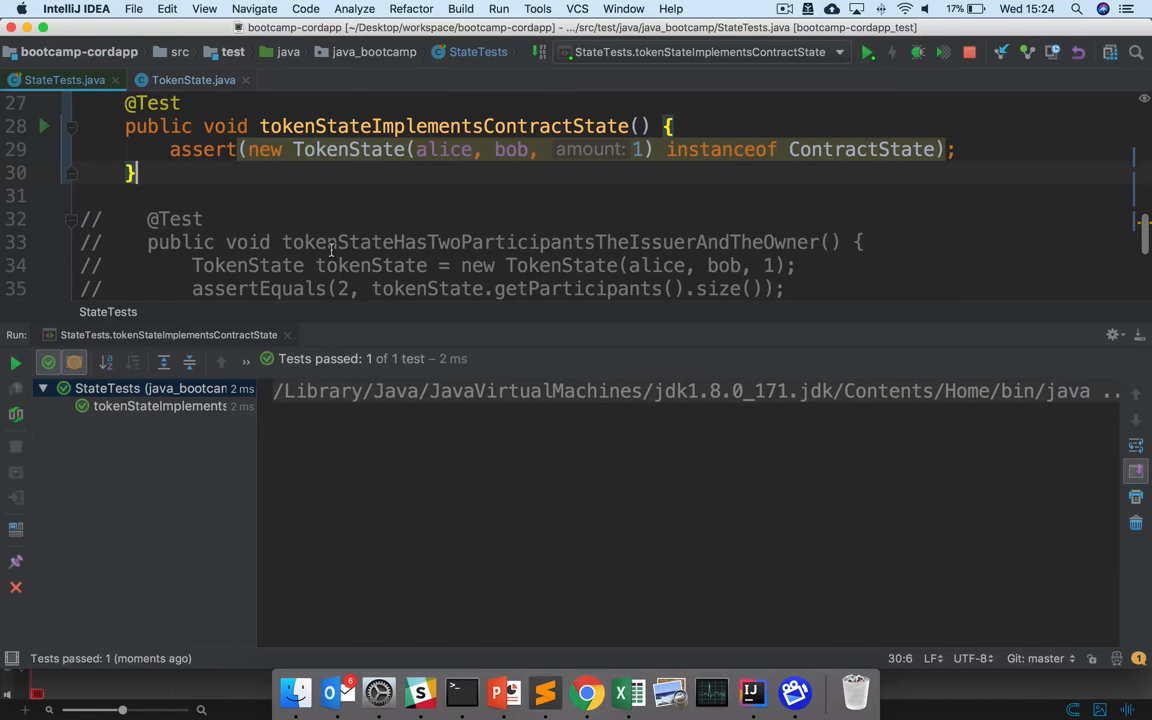
scroll(down, 3)
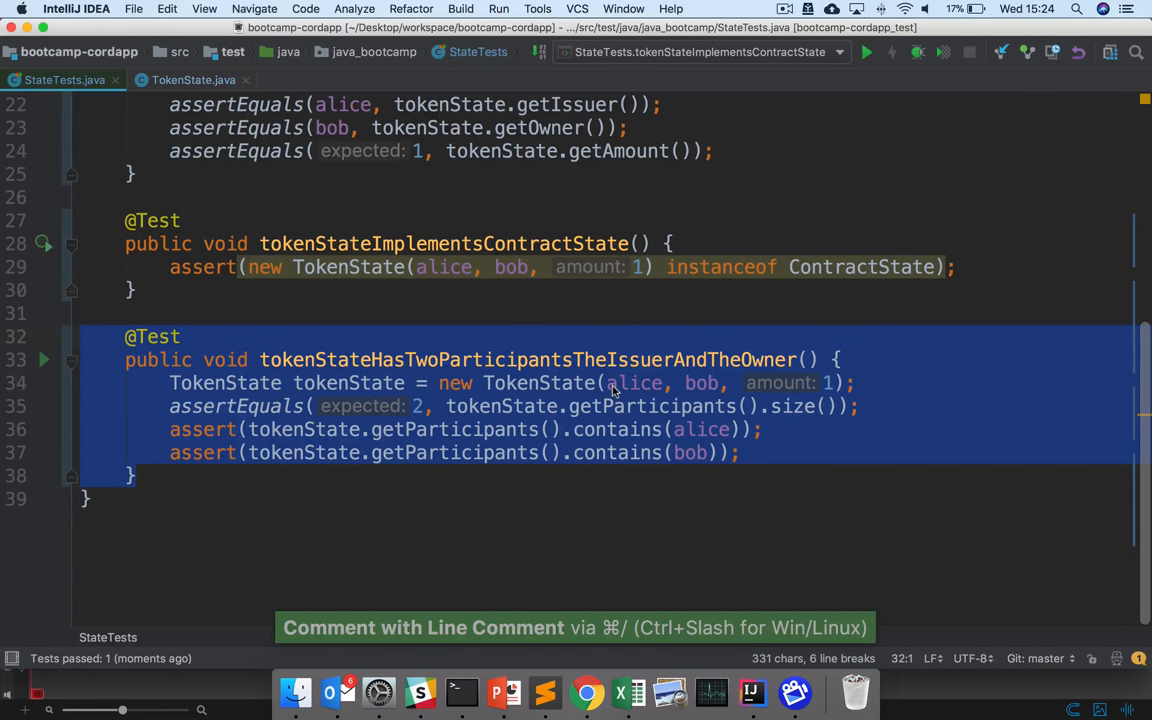
Deselect the participants test and return to TokenState's getParticipants stub.
click(487, 429)
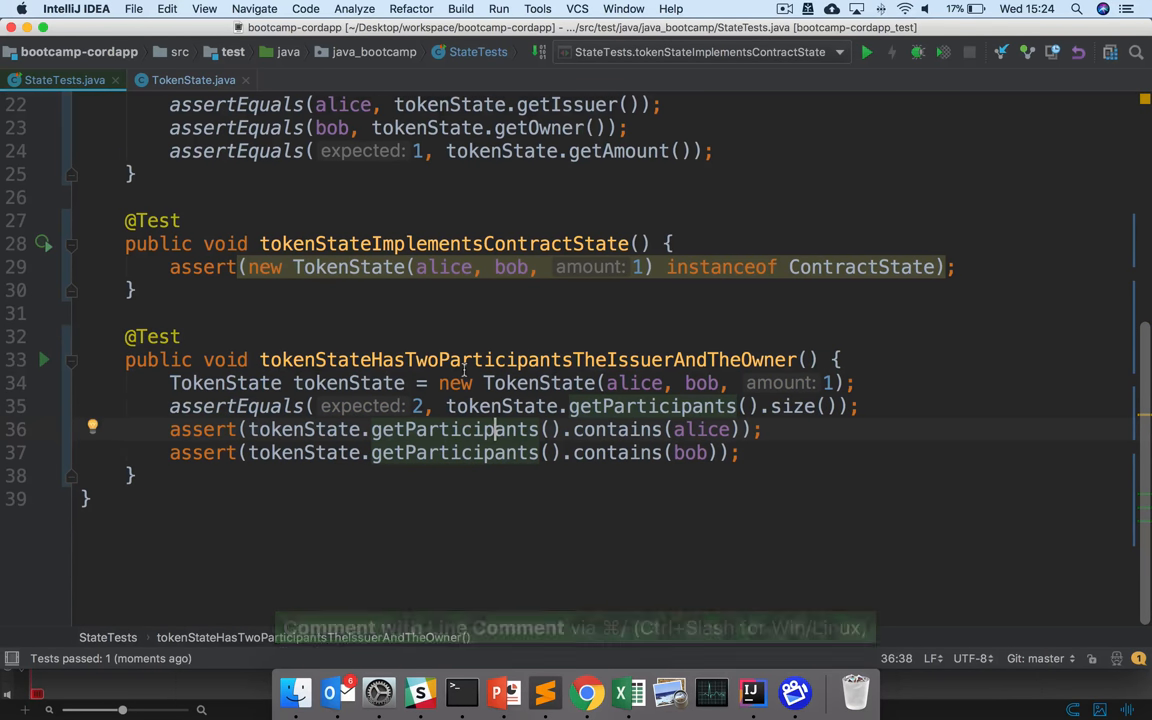
click(190, 80)
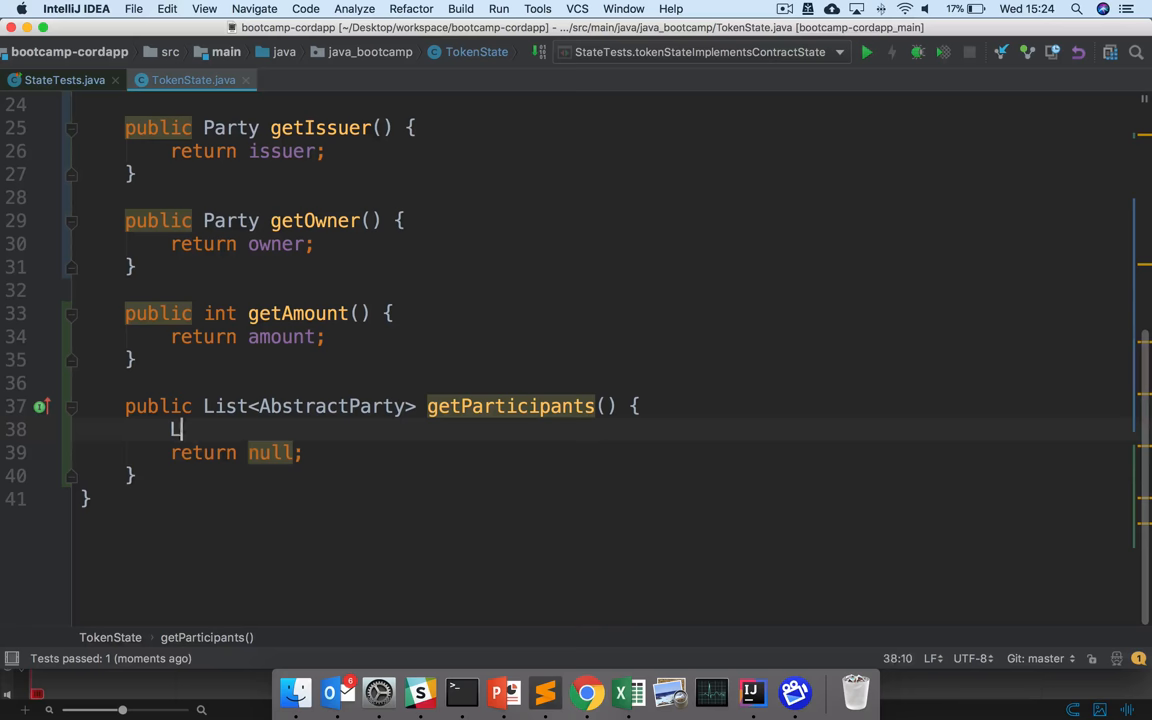
Fill a new ArrayList<AbstractParty> participants with issuer and owner, return it, and go to StateTests.
text(List<AbstractParty>)
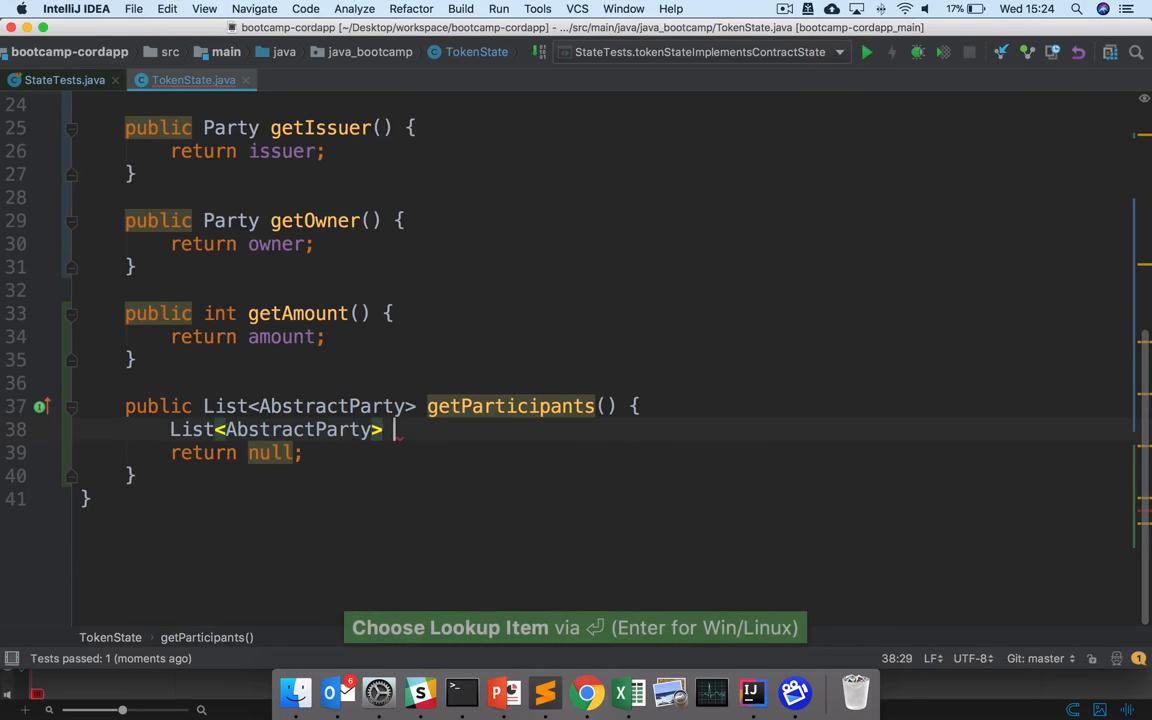
text(participa)
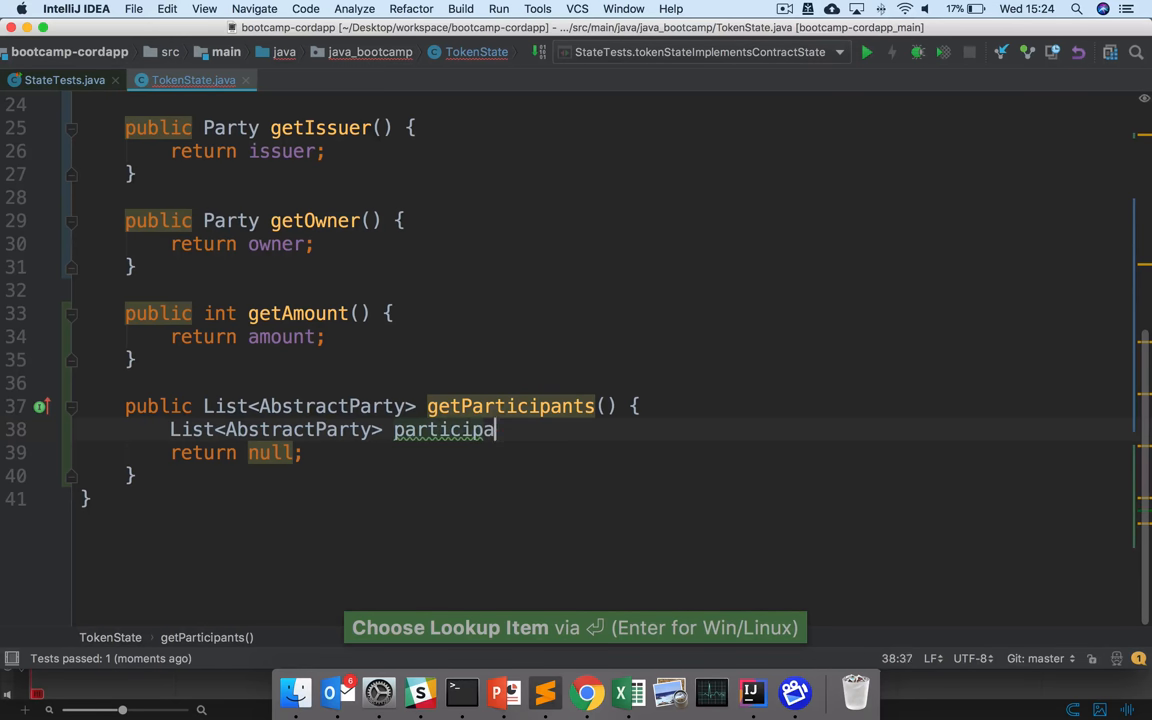
text(nts =)
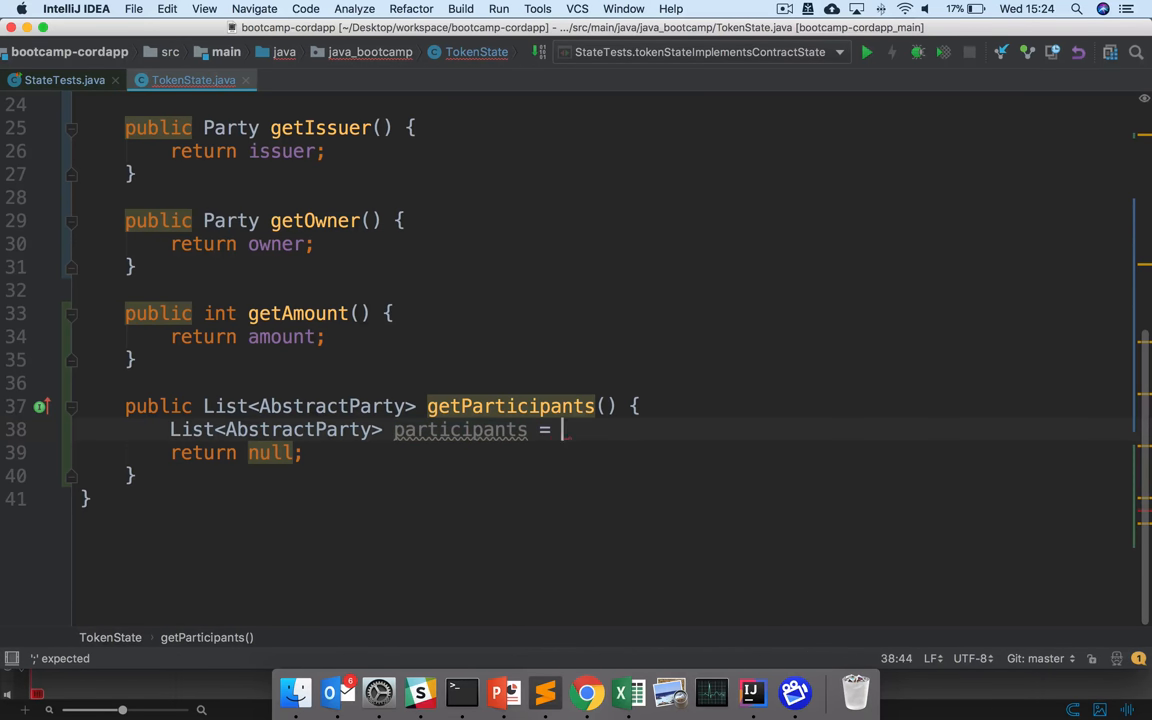
text(new ArrayList<>();)
text(p)
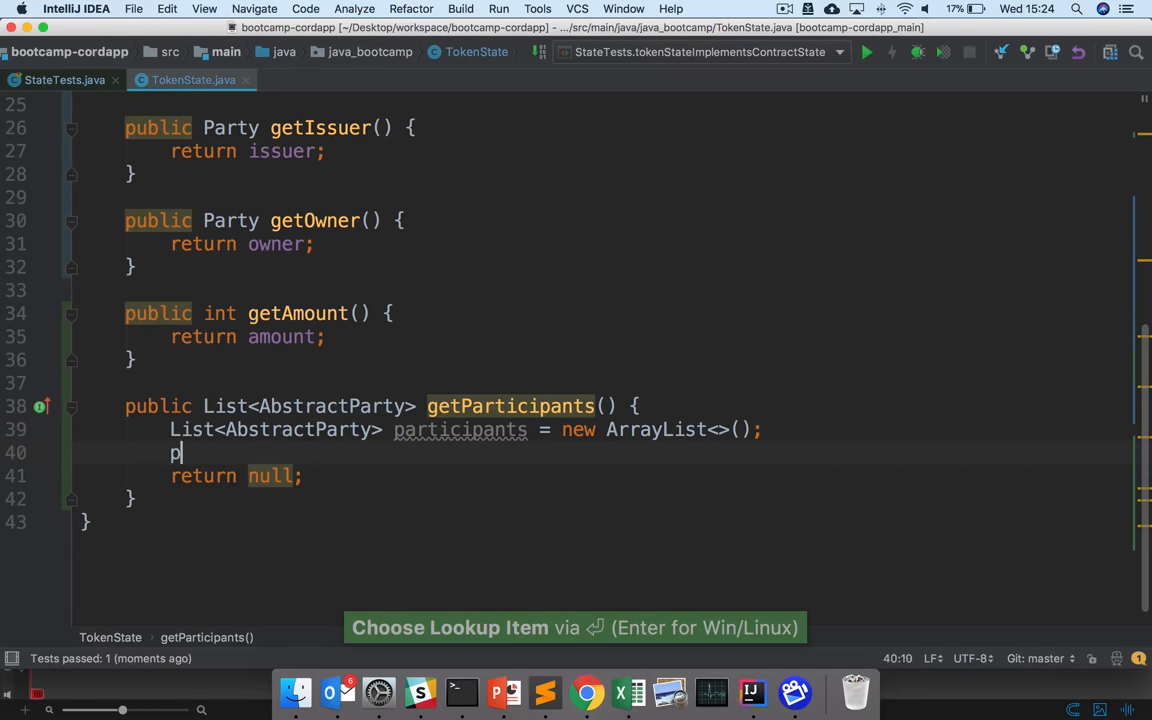
text(articipants.add)
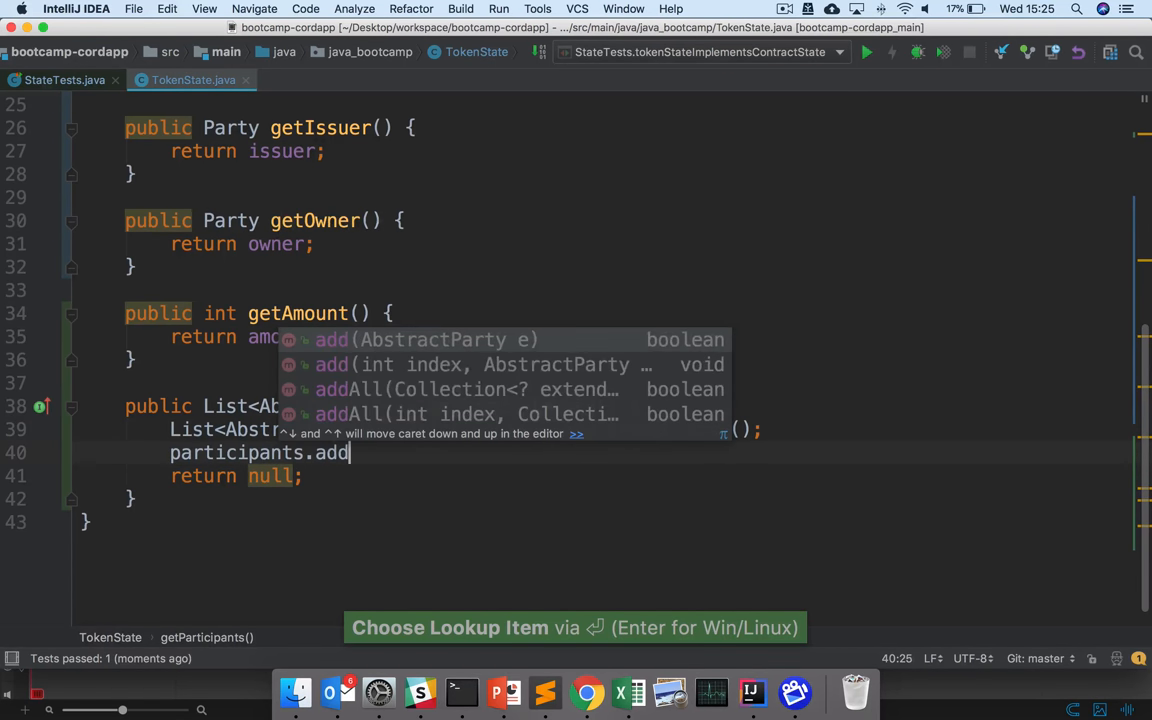
text((issuer);)
text(par)
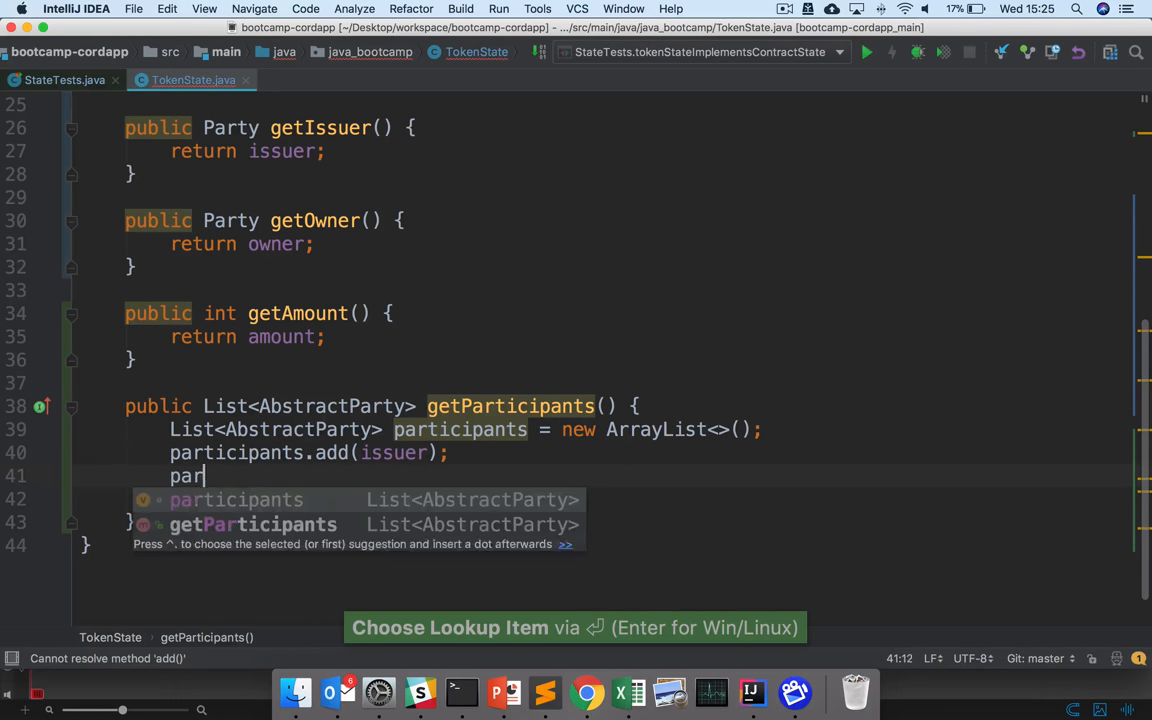
text(ticipants.add(owner);)
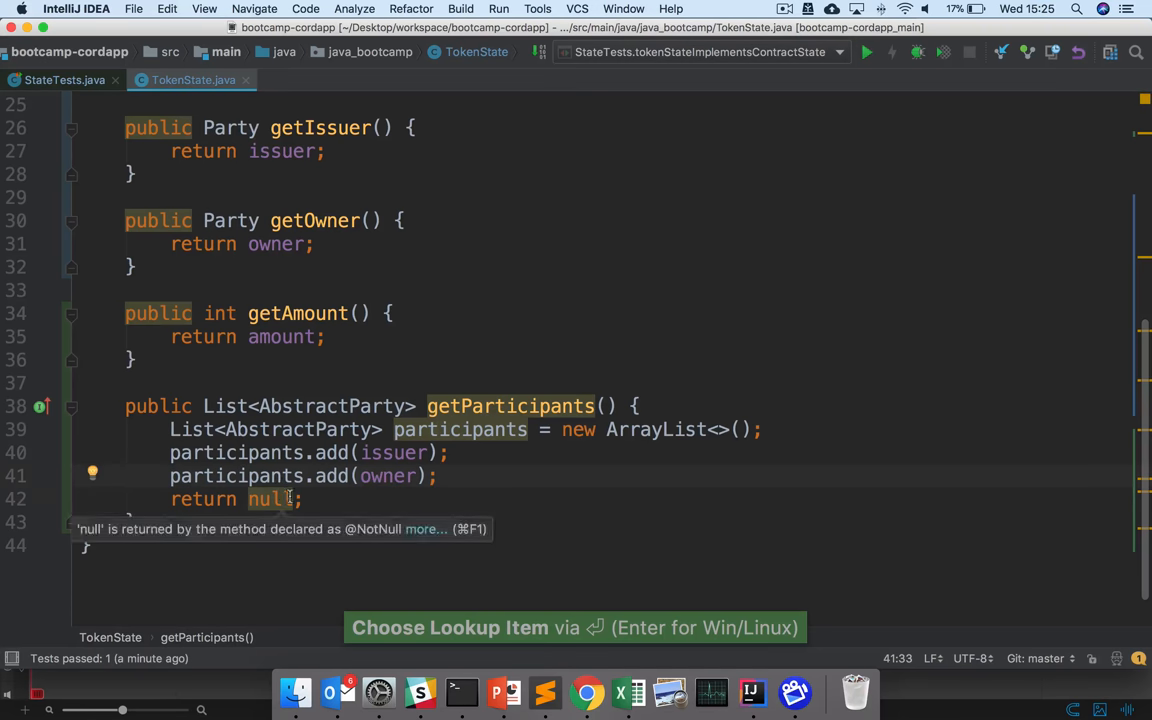
text(participants)
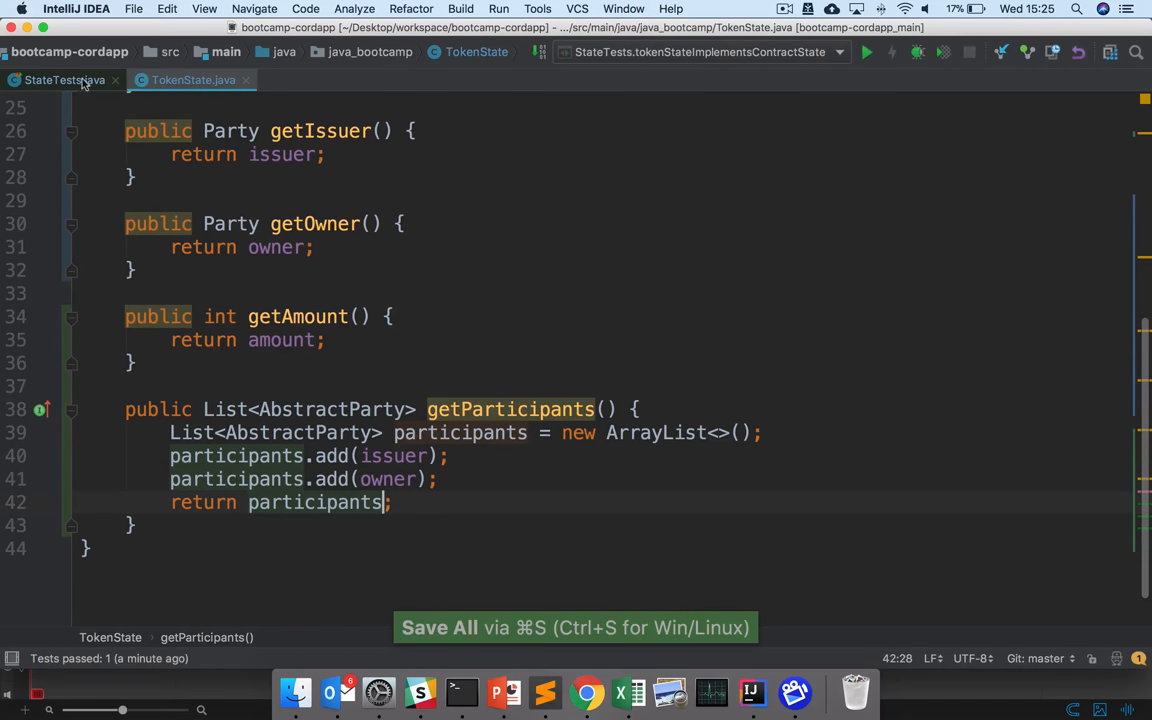
click(53, 82)
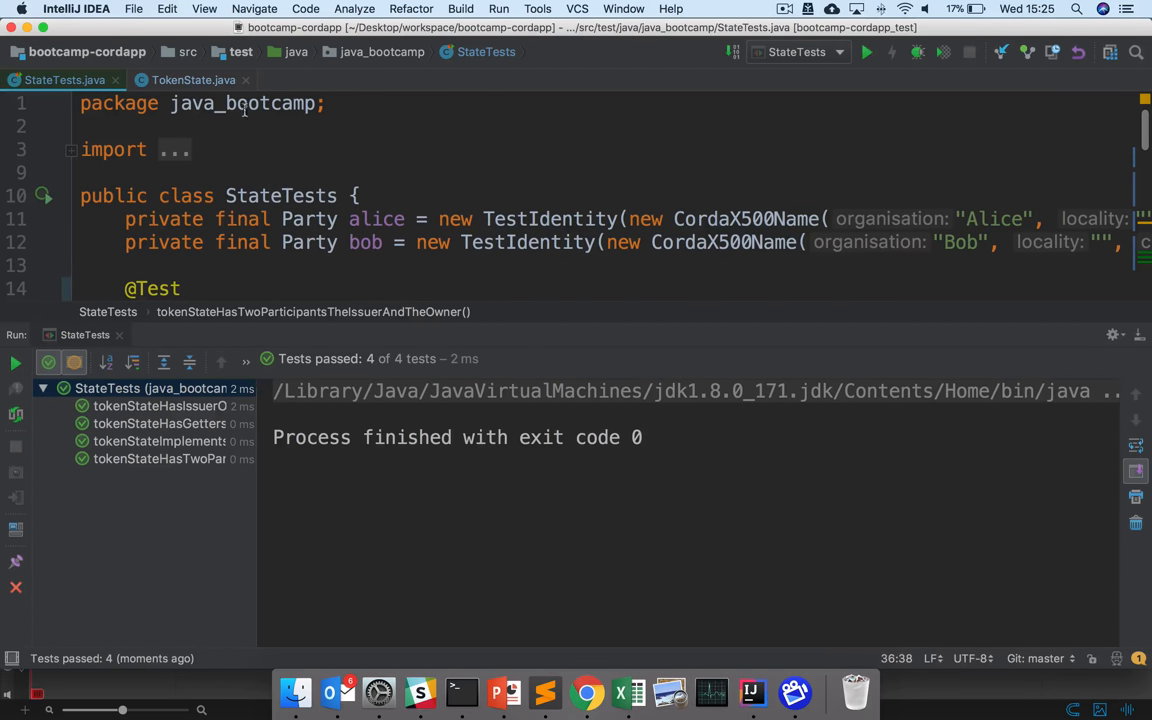
In TokenState, highlight ContractState and the three field declarations, then scroll through the class.
click(185, 78)
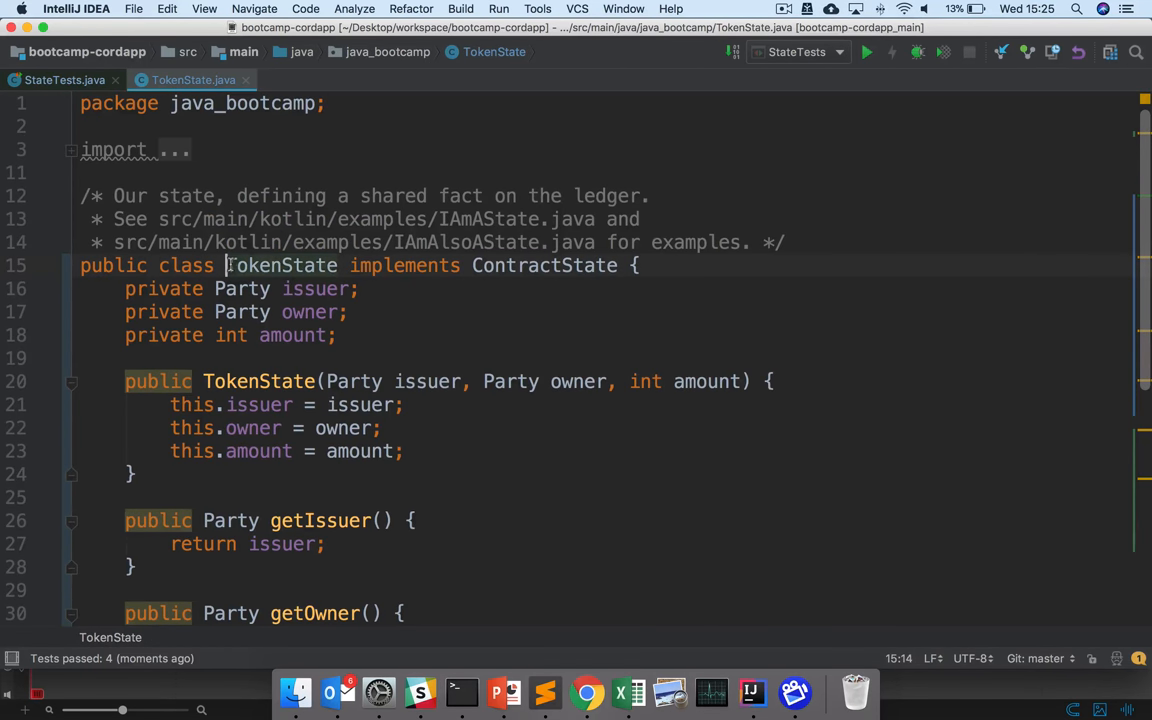
double_click(543, 265)
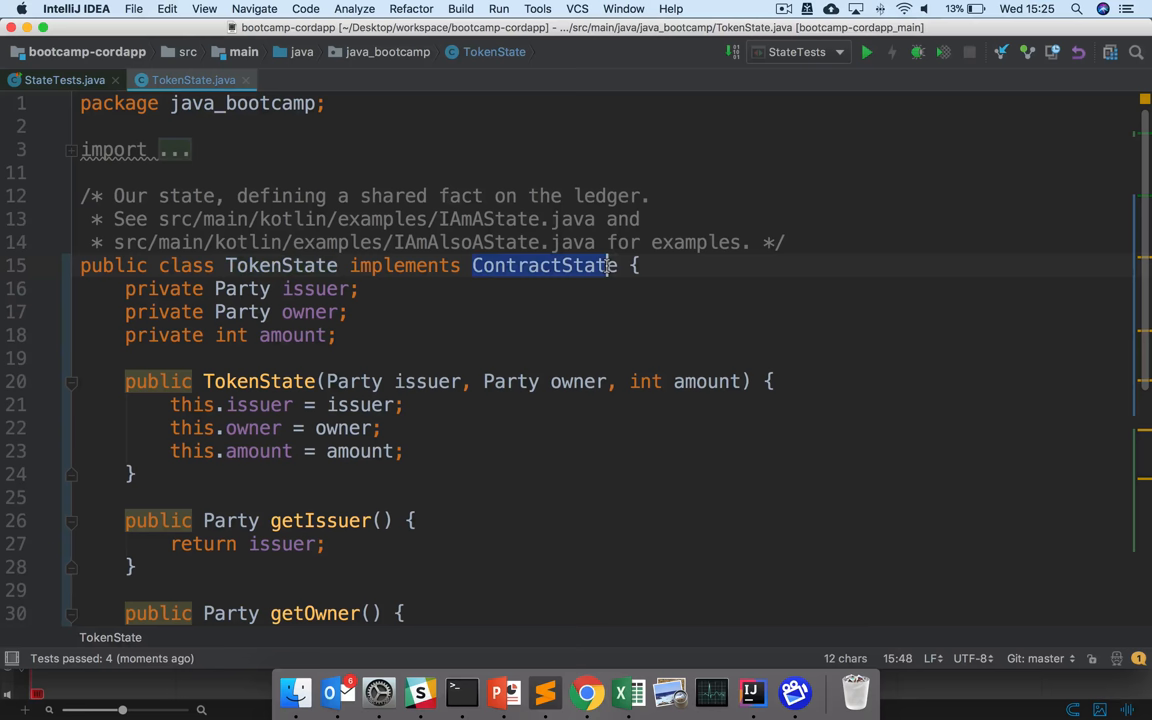
drag(125, 288, 336, 335)
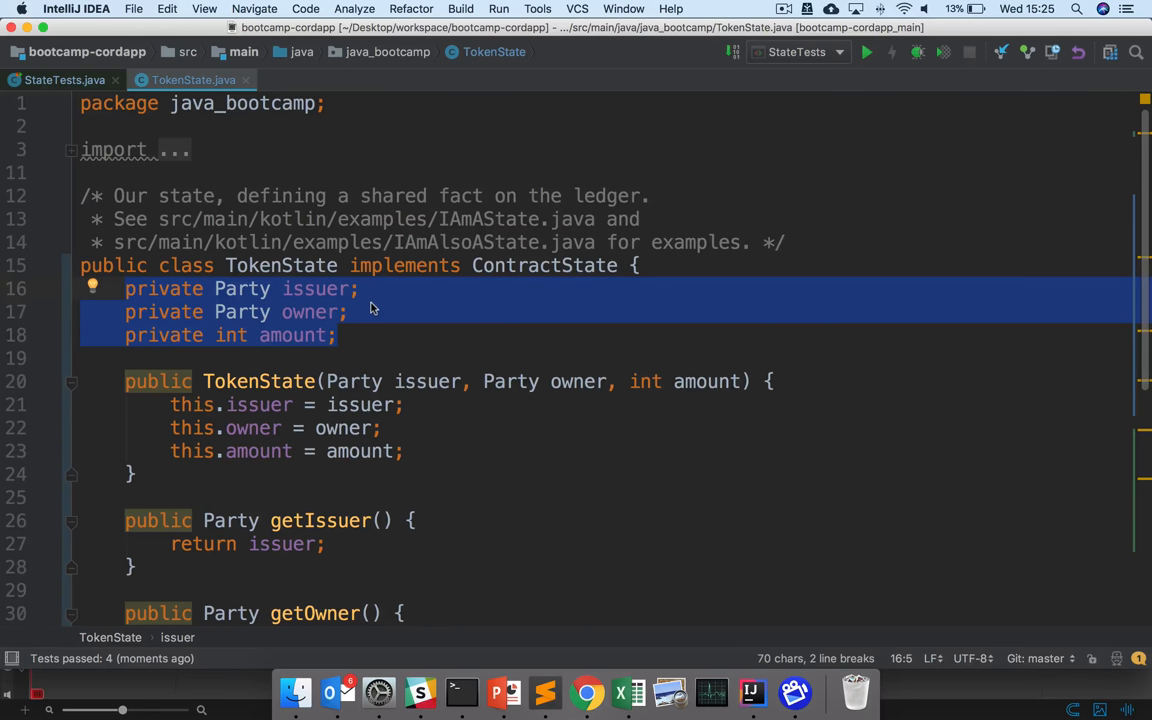
scroll(down, 3)
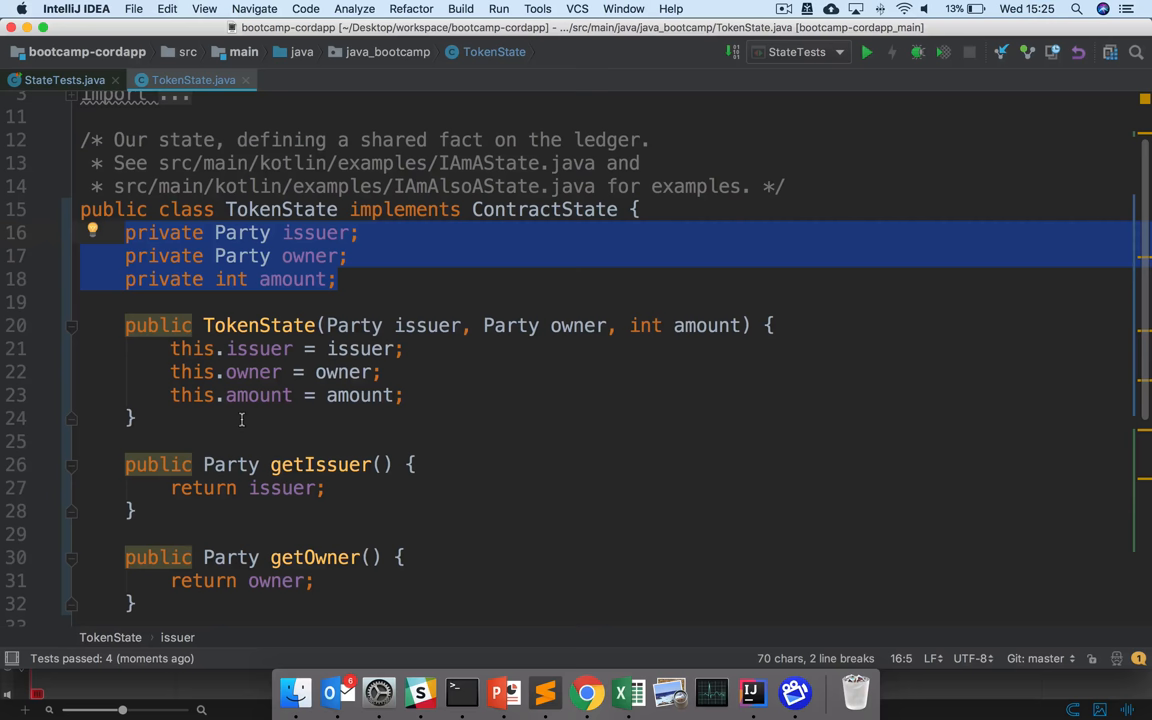
scroll(down, 3)
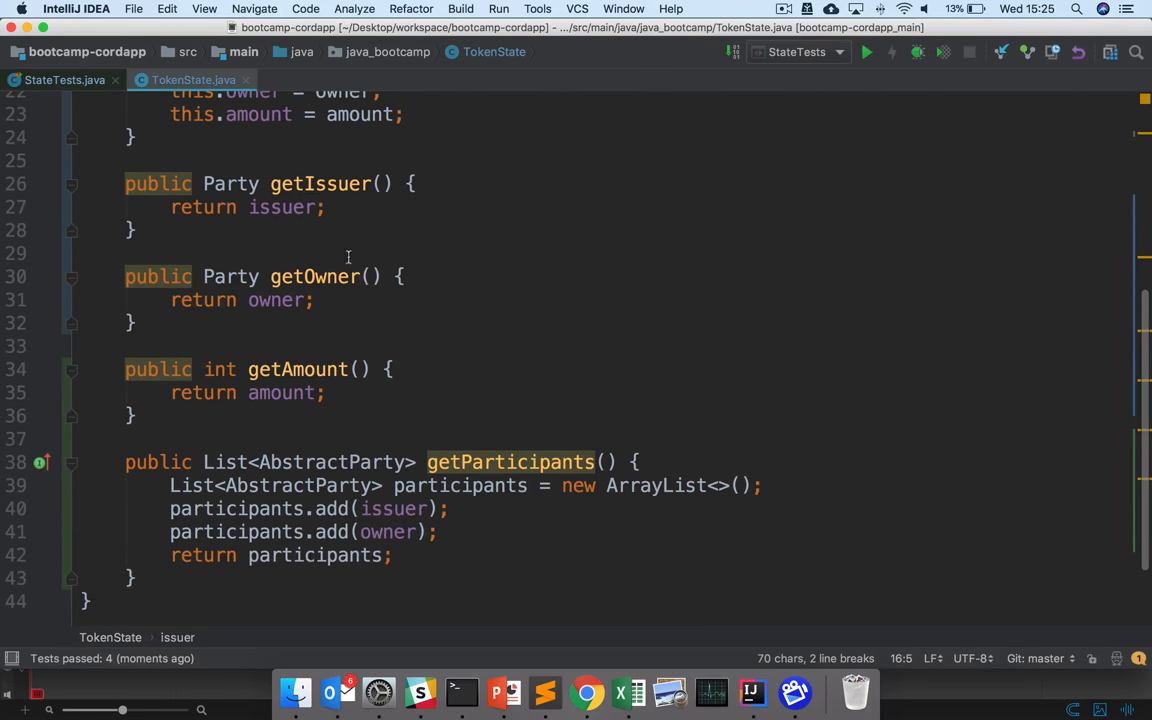
mouse_move(250, 416)
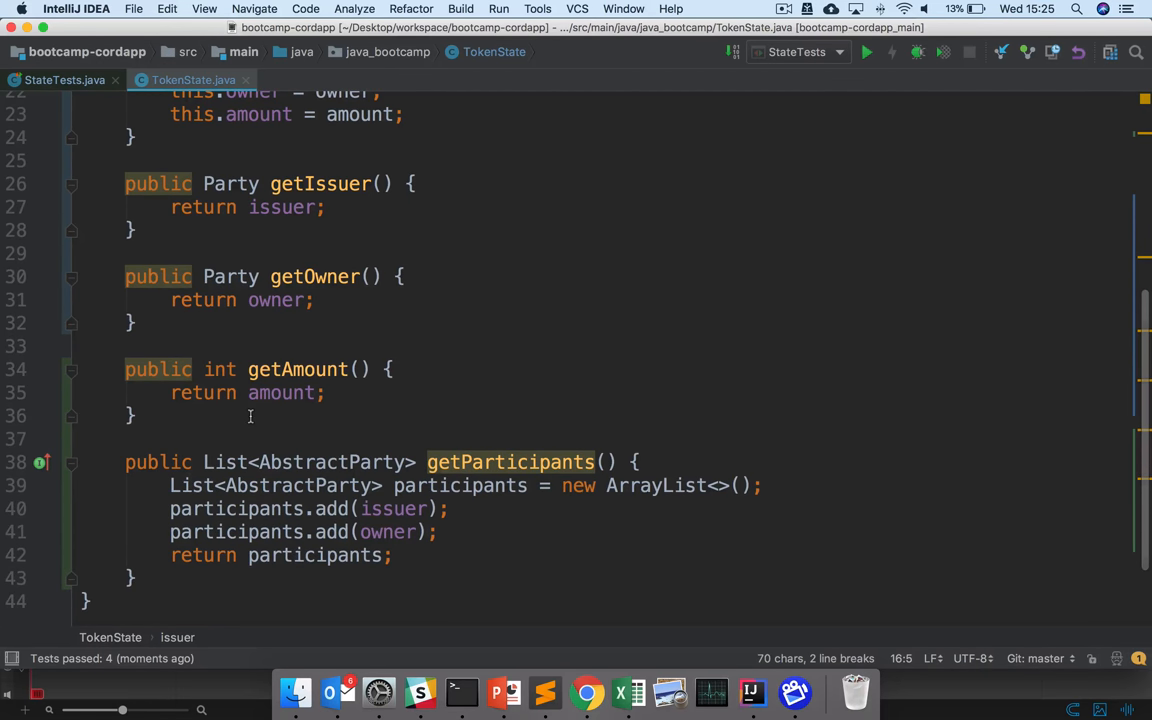